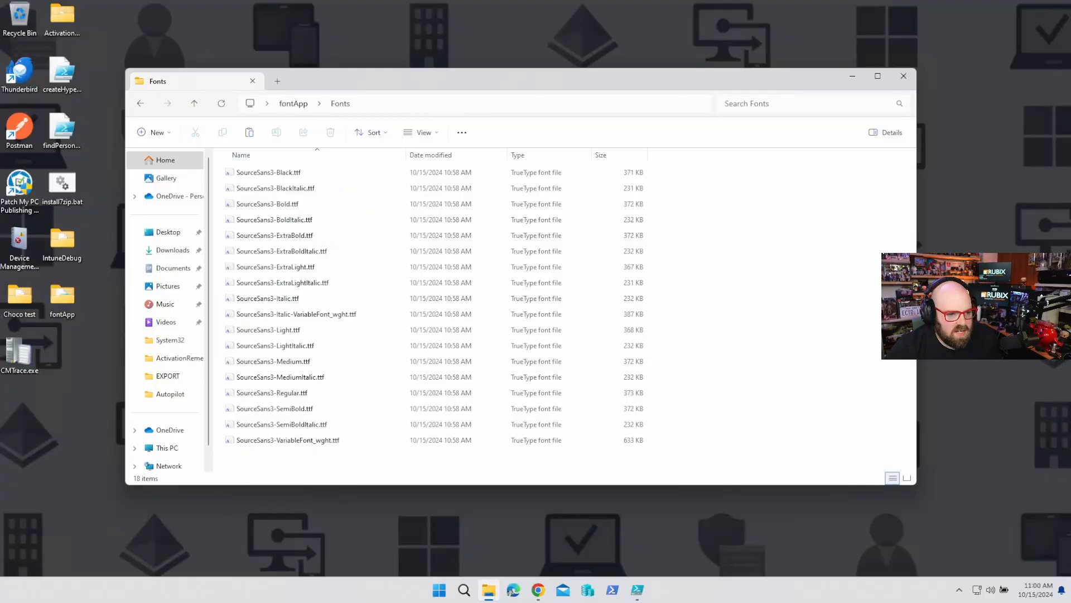
- Go up to the fontApp folder and open it in Visual Studio Code
click(292, 103)
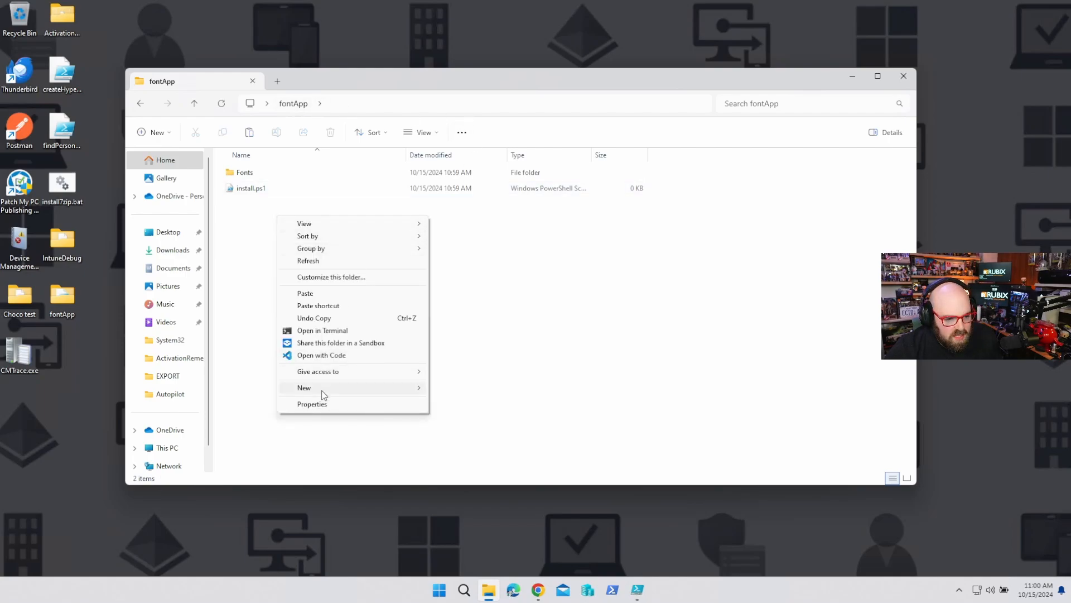
click(251, 188)
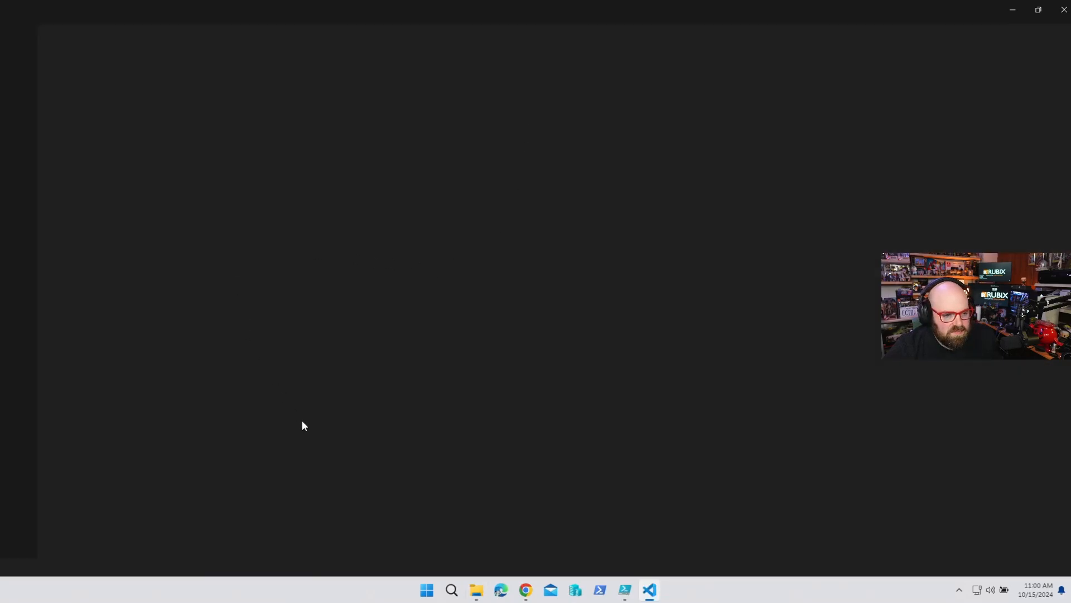
- Review install.ps1, which copies each font to Windows Fonts, registers it and logs the result
click(647, 589)
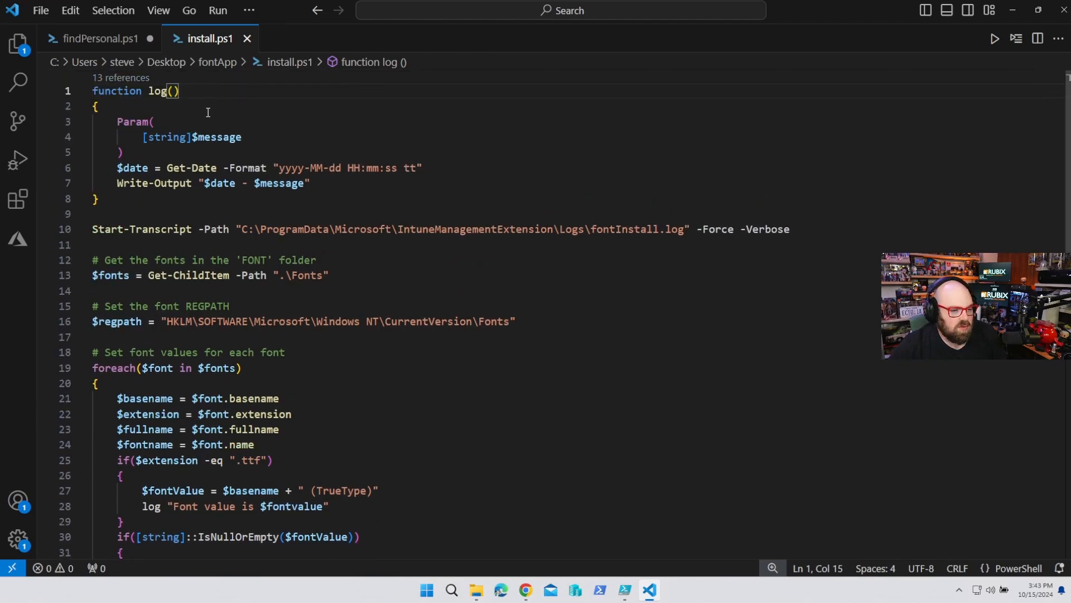
scroll(down, 3)
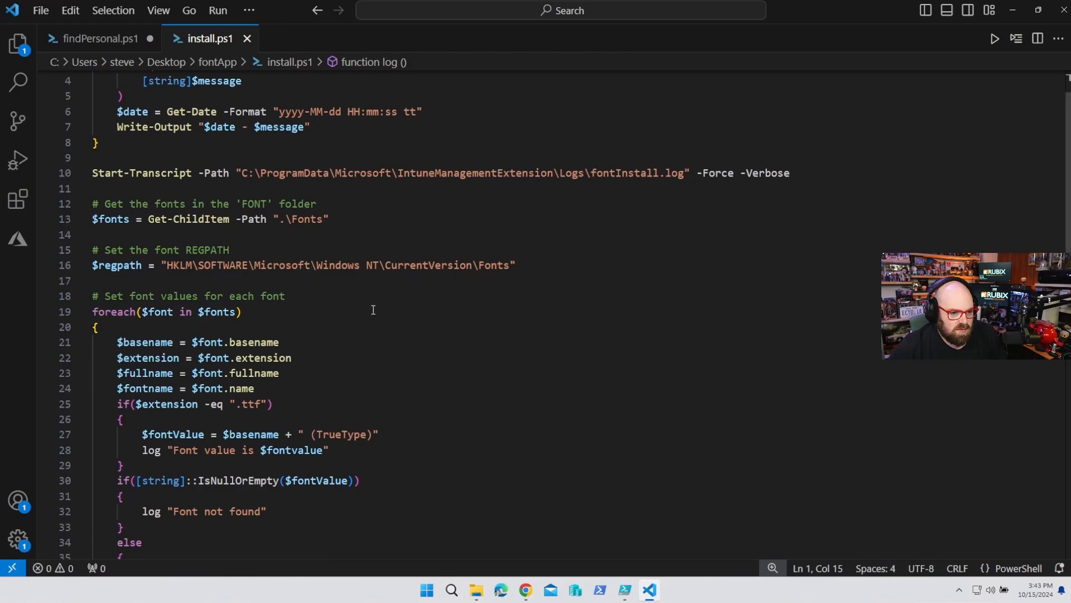
click(475, 589)
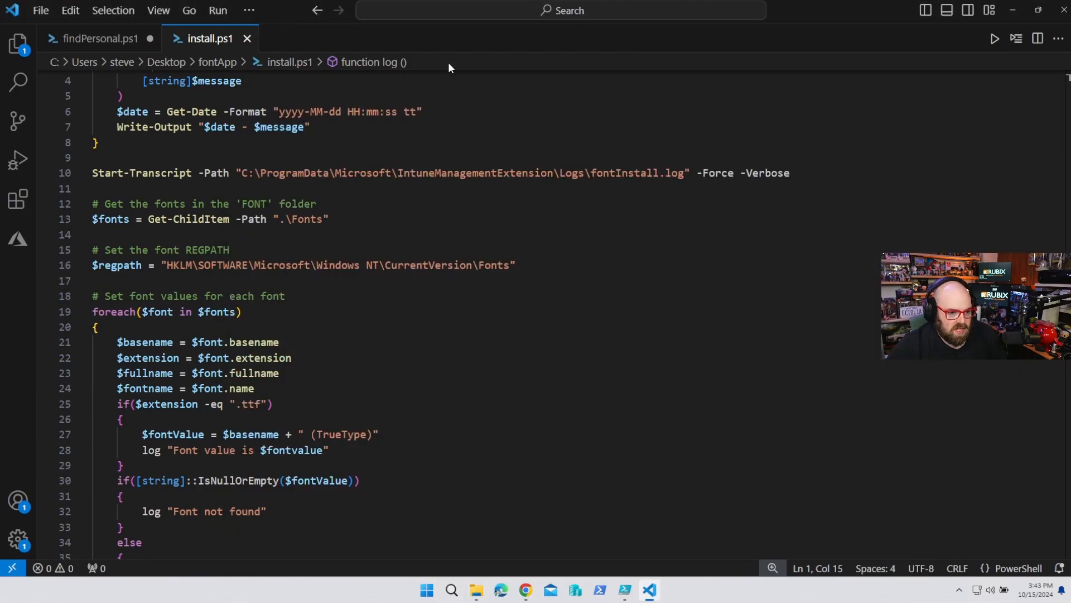
scroll(down, 3)
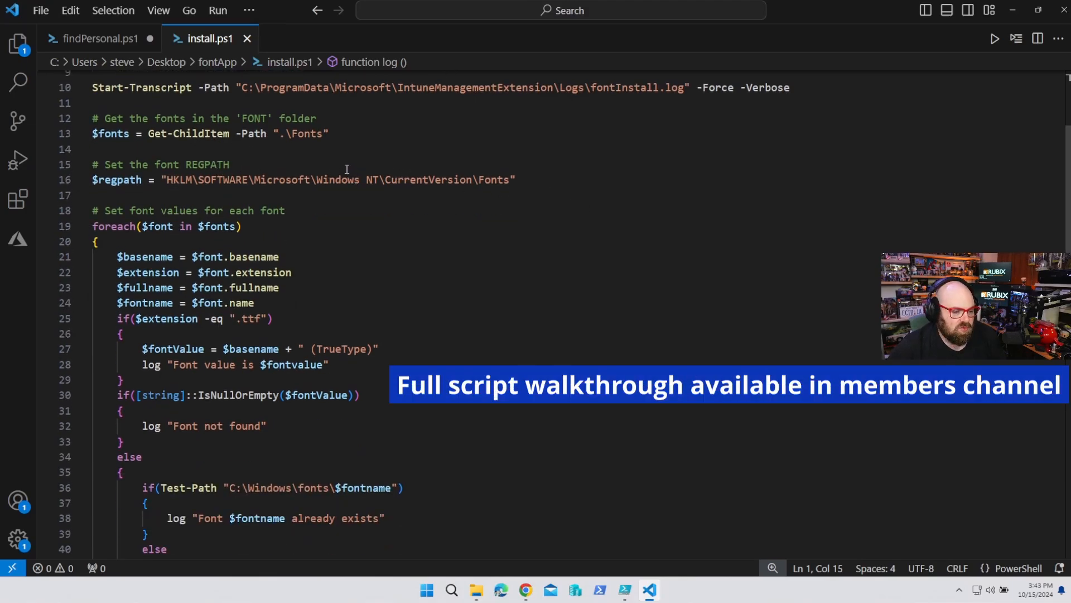
scroll(down, 3)
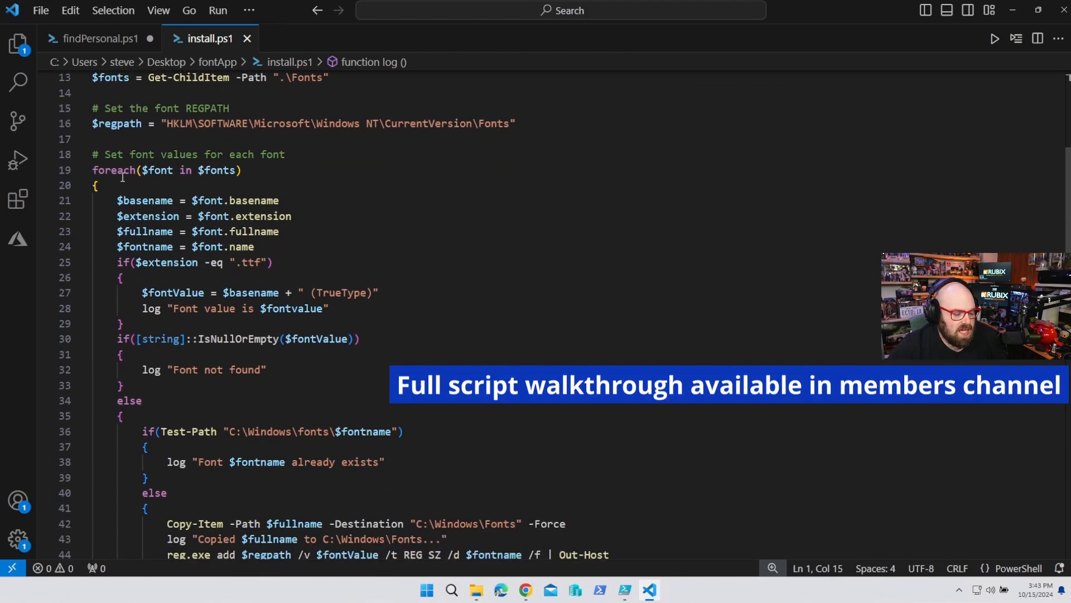
scroll(down, 3)
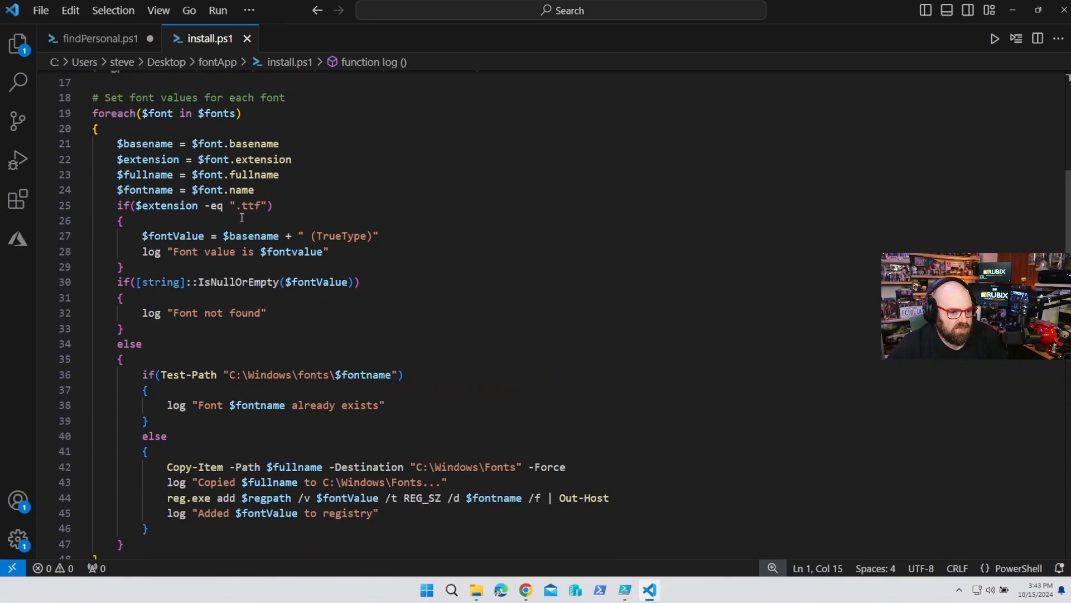
scroll(down, 3)
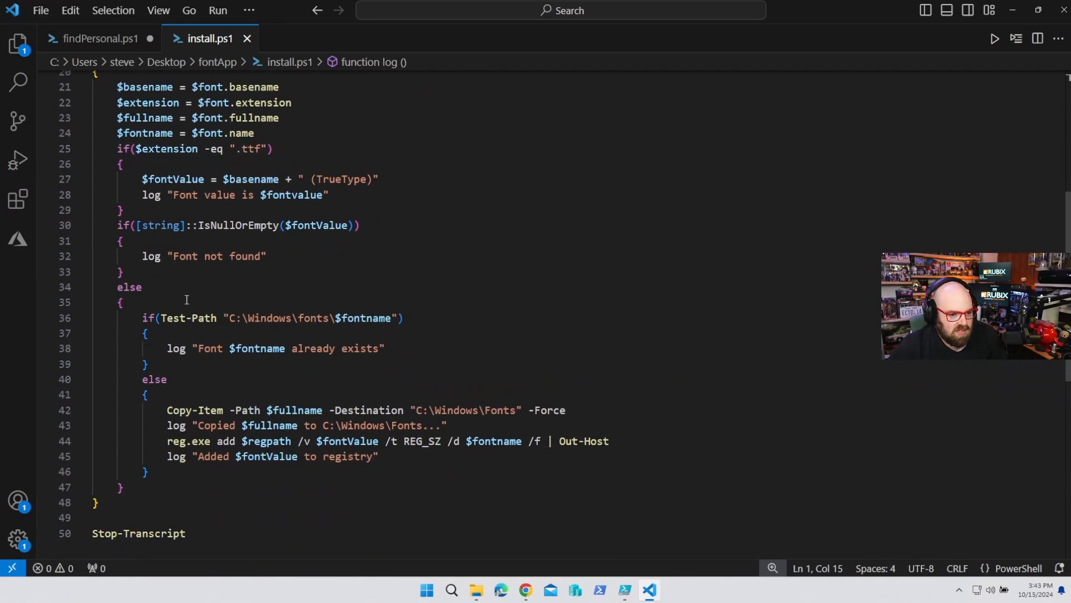
scroll(down, 3)
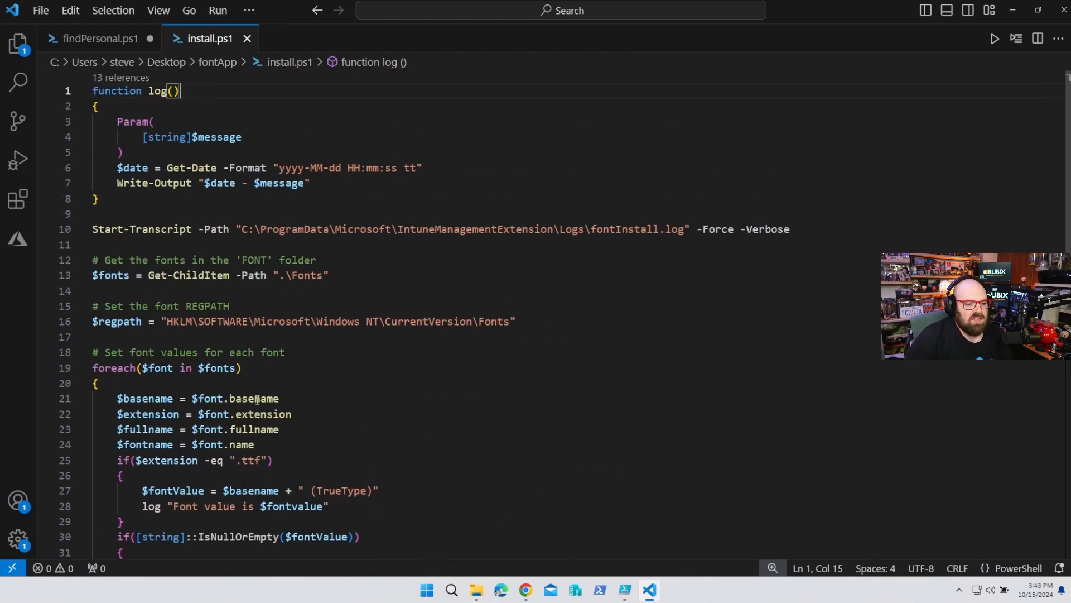
mouse_move(364, 415)
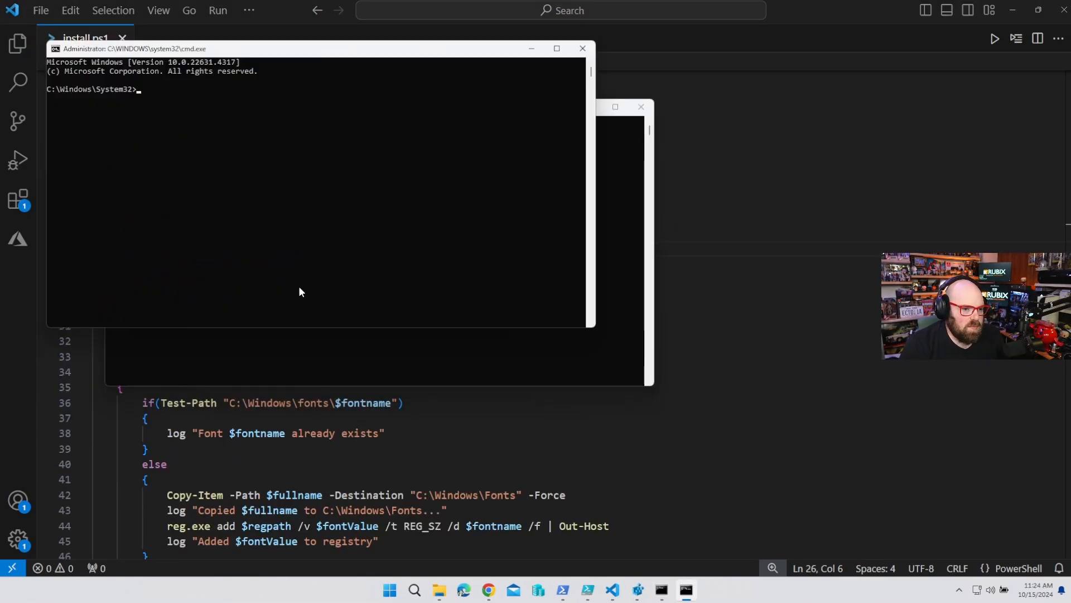
- Confirm the prompt runs as SYSTEM with whoami and change to the Desktop fontApp folder
text(whoami)
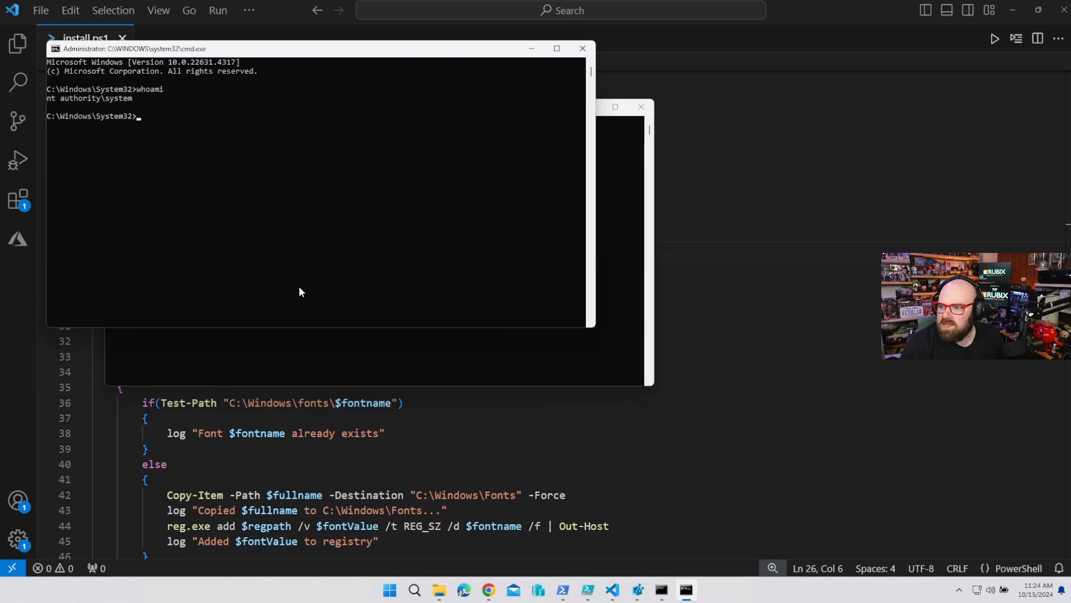
text(cd C:\)
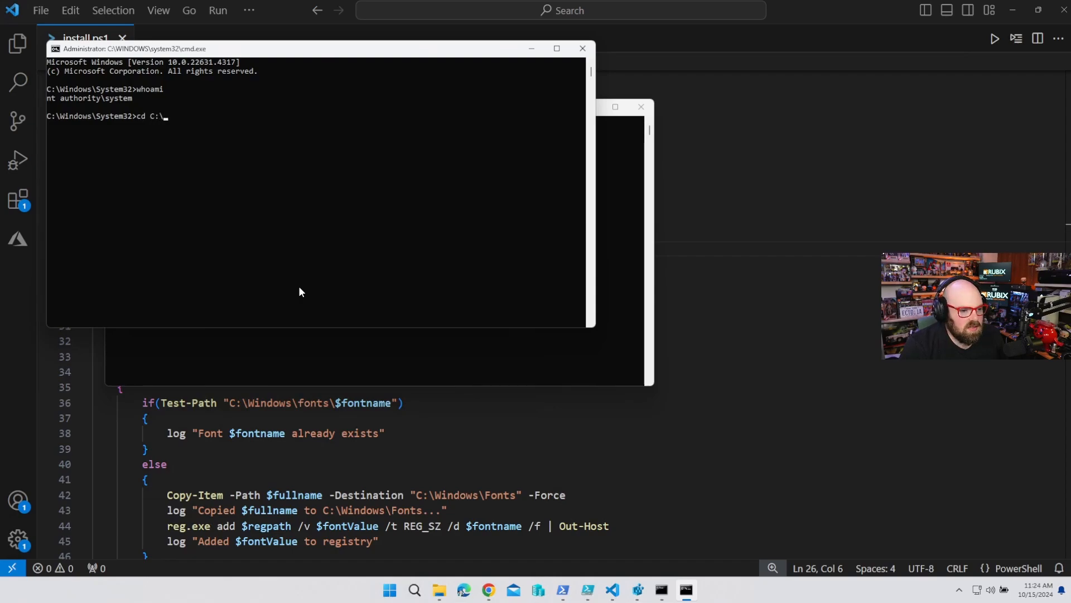
text(Users\s)
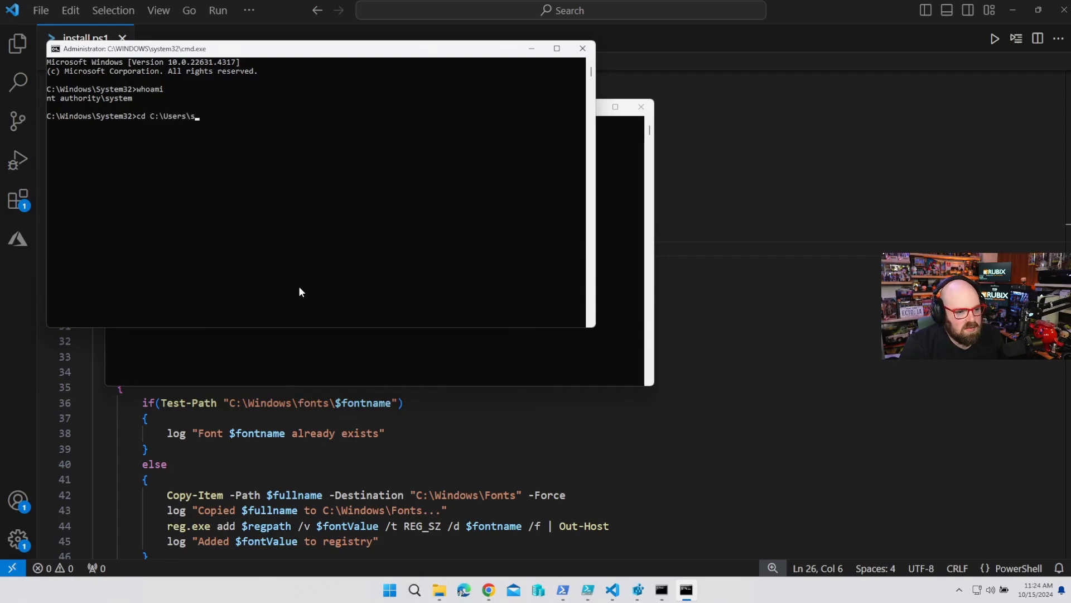
text(teve\Desktop\fontAp)
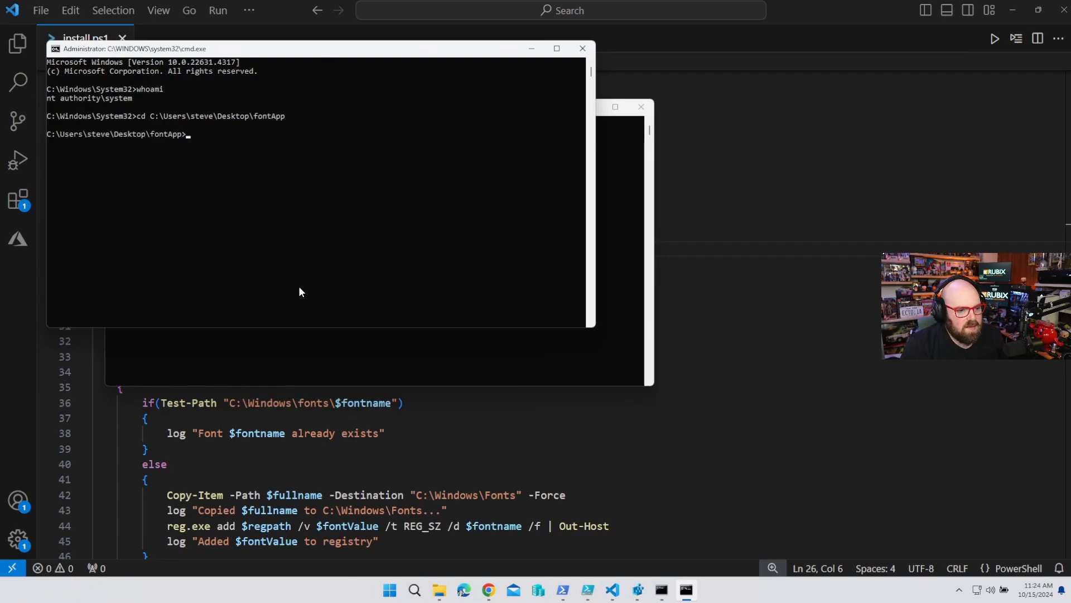
- Run install.ps1 via powershell.exe with -executionpolicy bypass
text(powers)
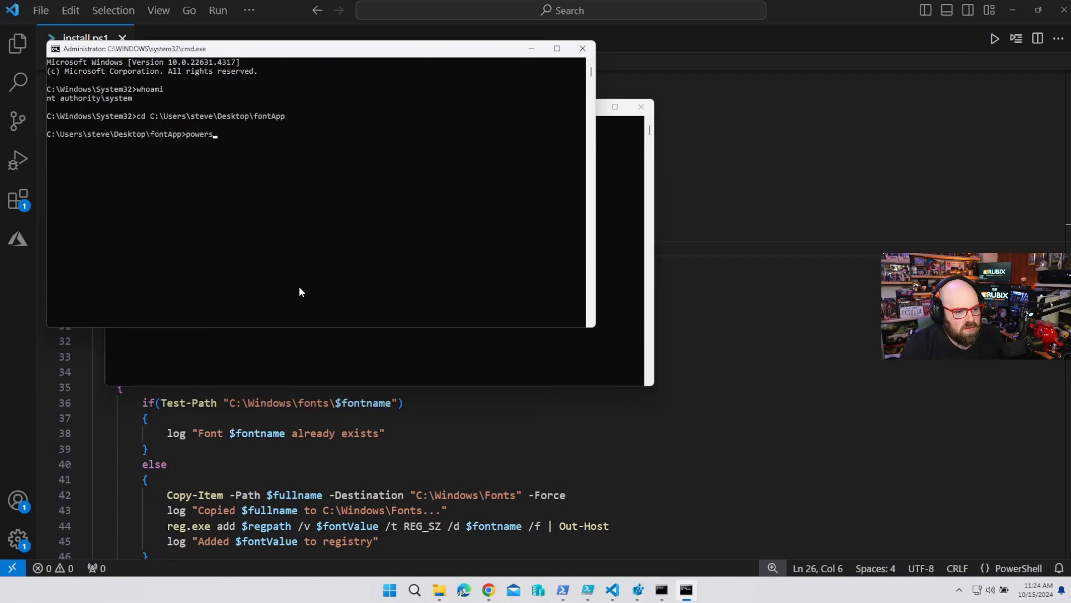
text(hell.exe)
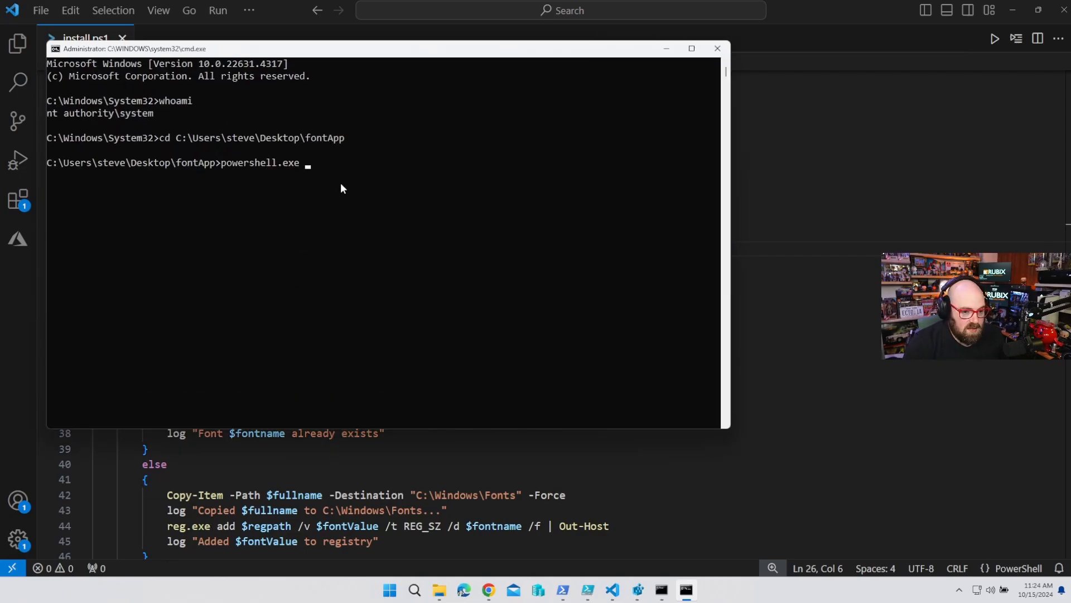
text(-executionpol)
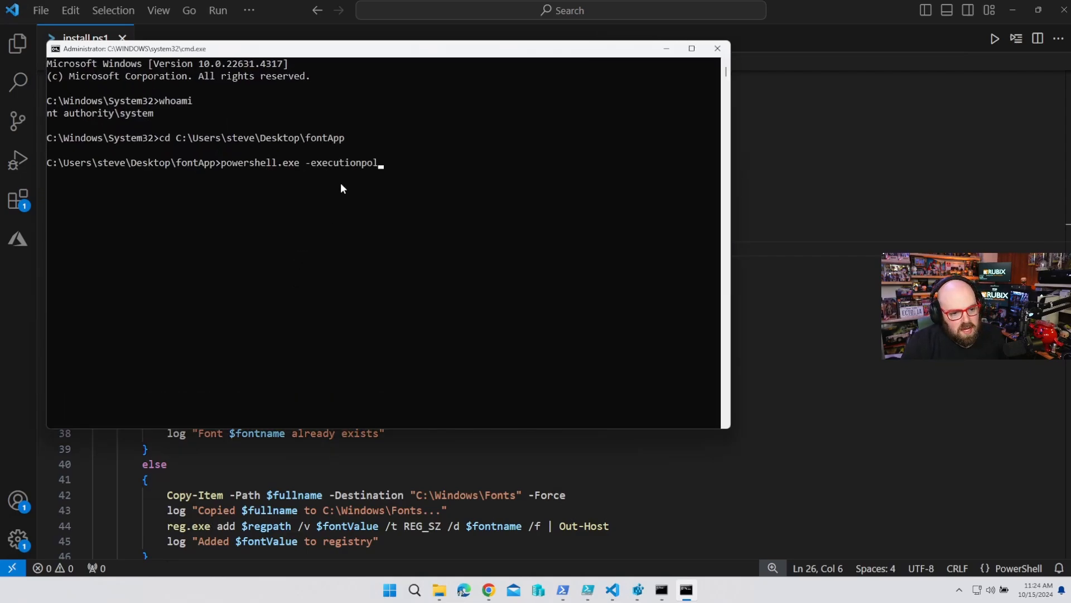
text(icy bypass .\in)
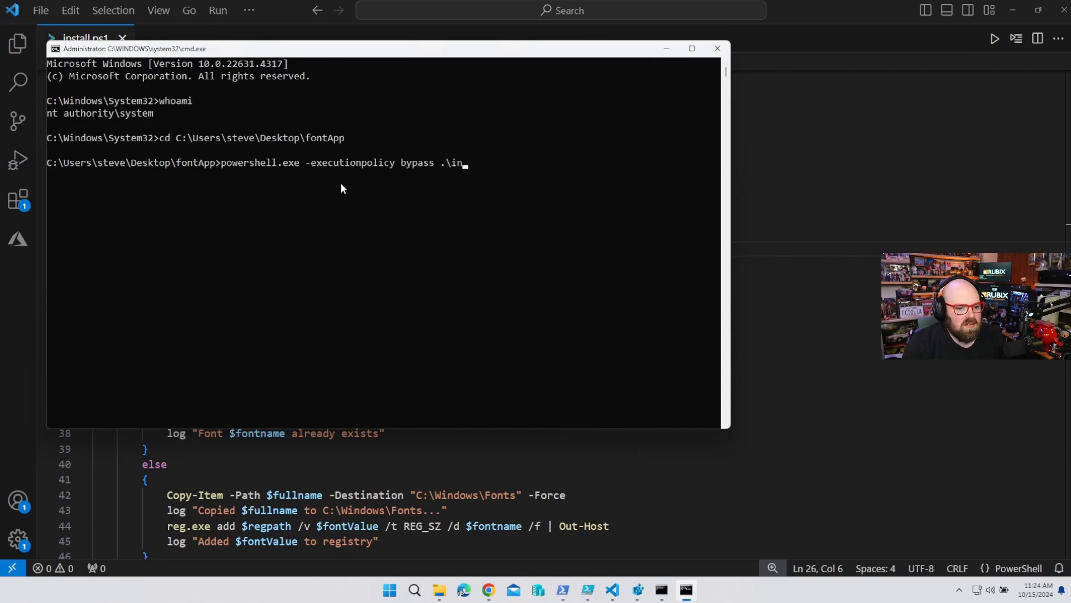
key(Enter)
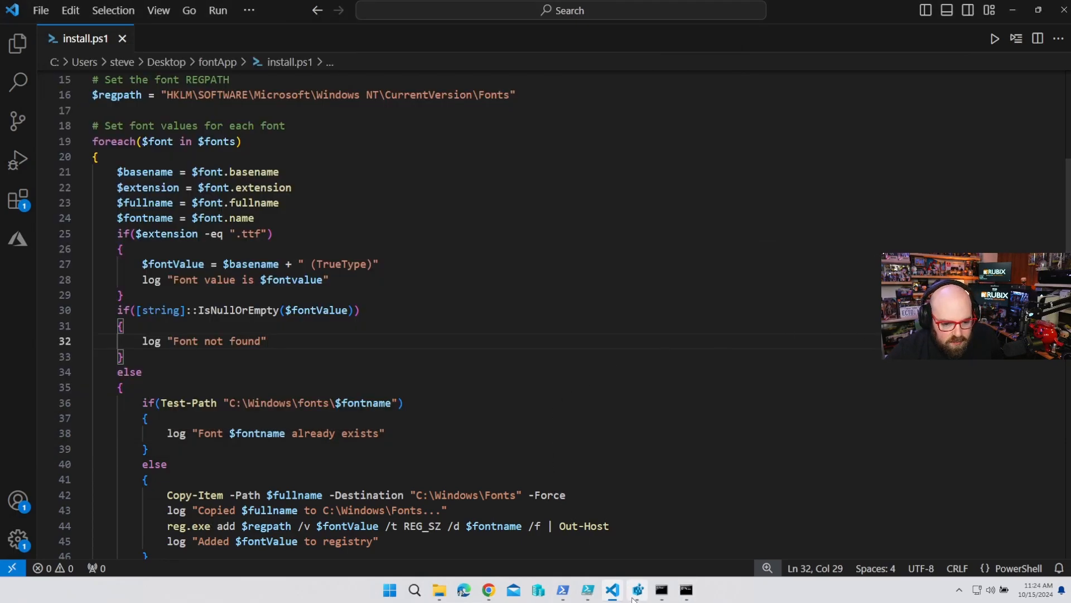
- Browse the HKLM Fonts registry key down to the SourceSans3 entries
click(636, 589)
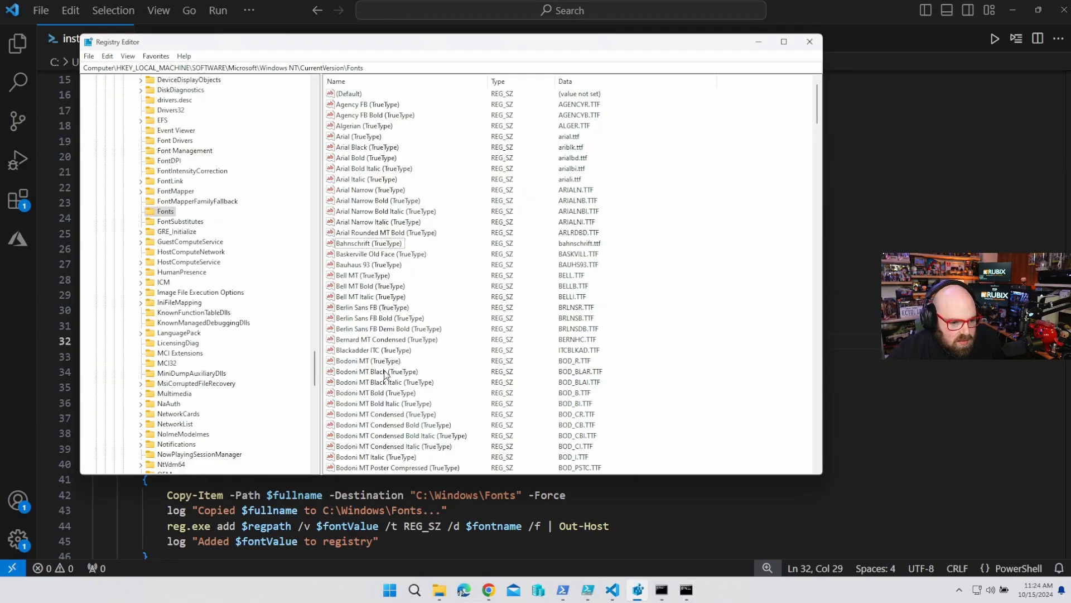
scroll(down, 3)
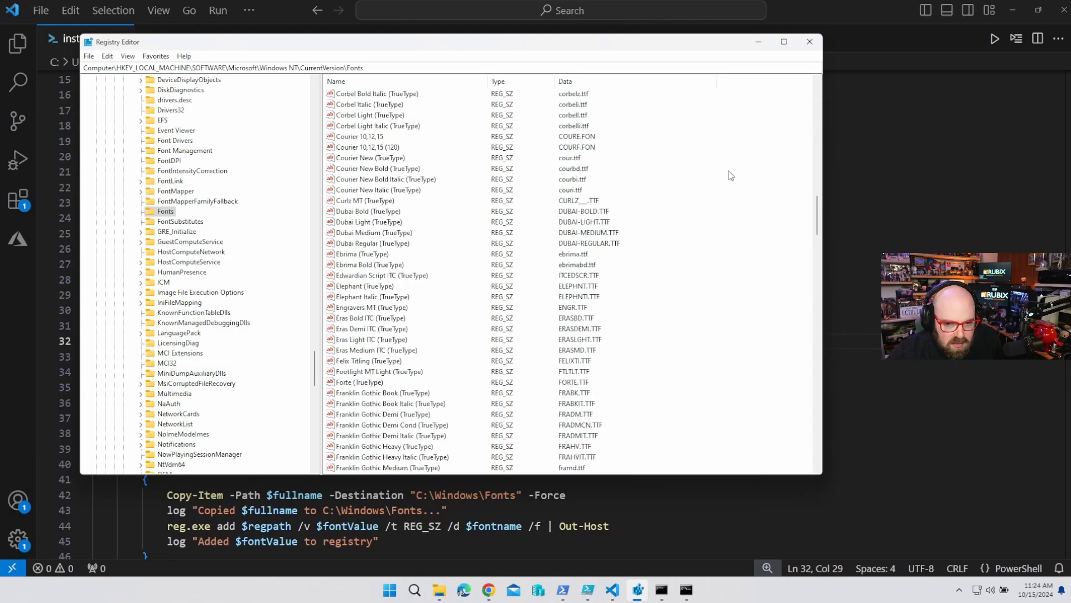
scroll(down, 3)
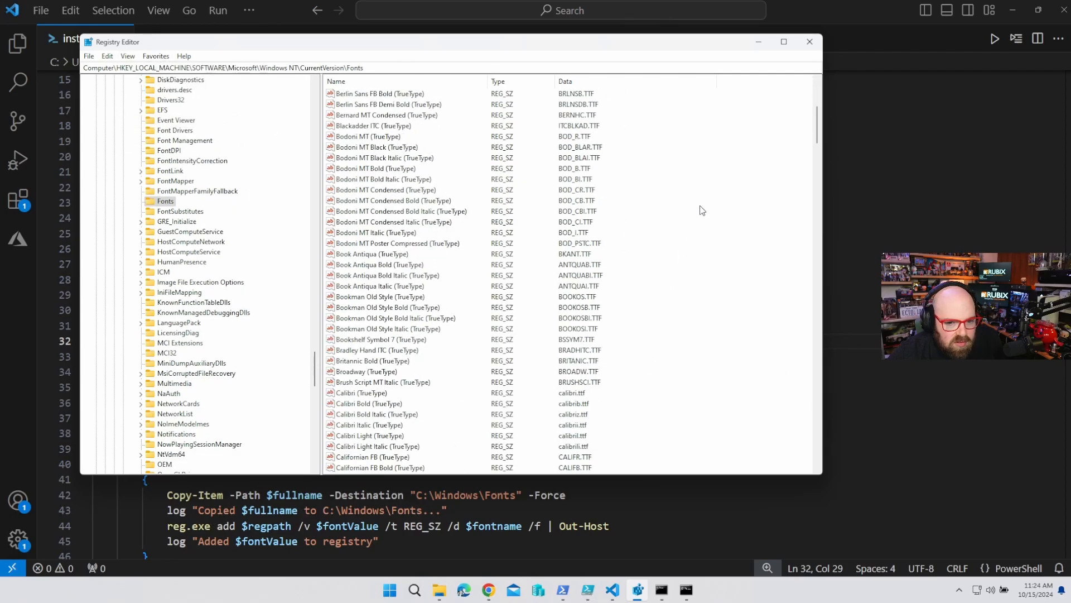
scroll(down, 3)
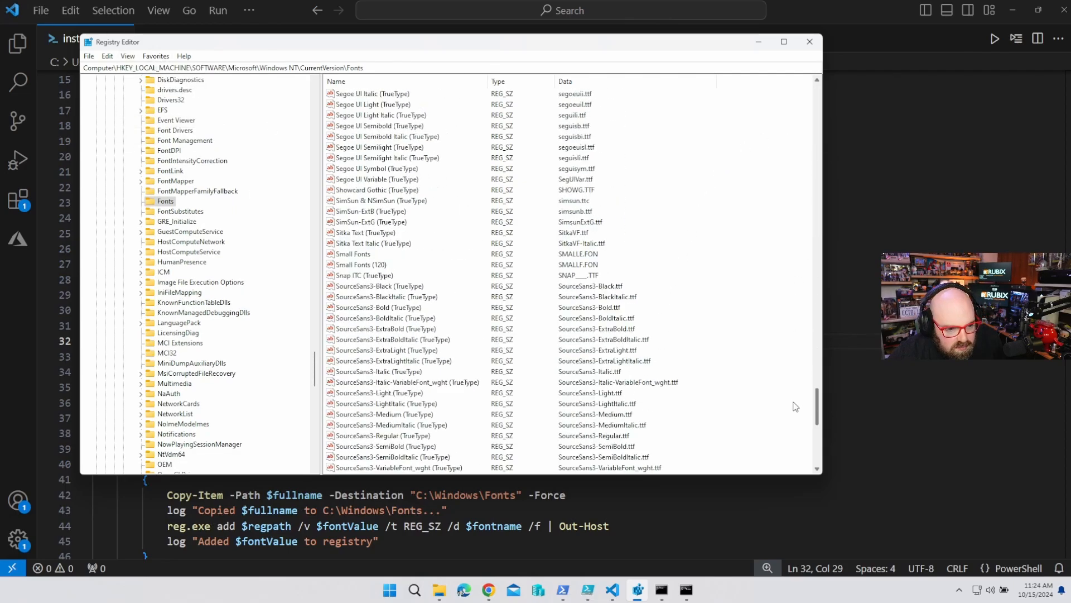
scroll(down, 3)
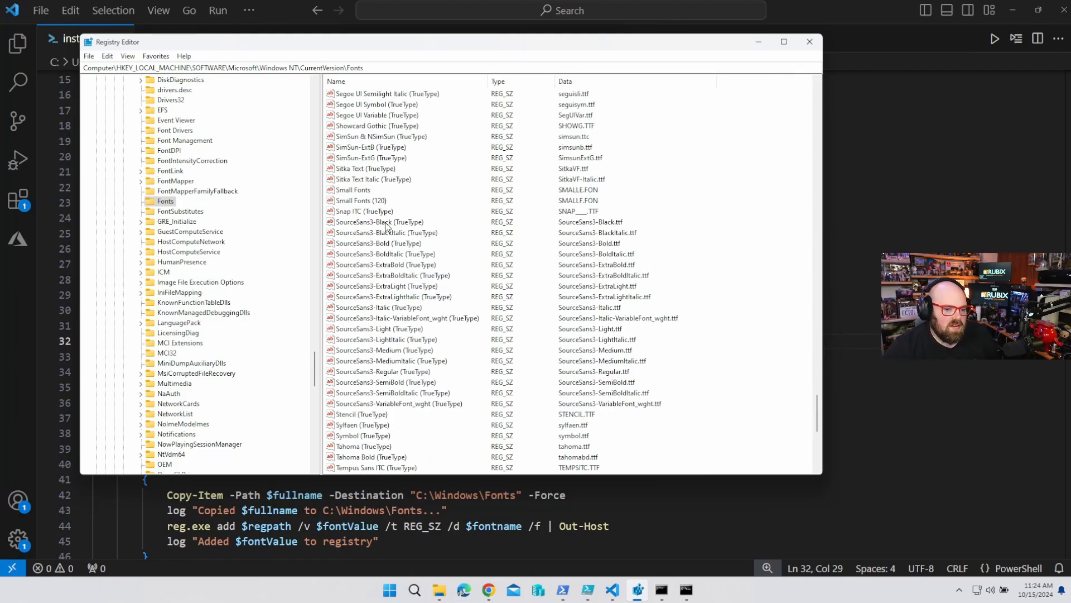
- Inspect several SourceSans3 font values including the Italic variable font, then close Registry Editor
click(387, 255)
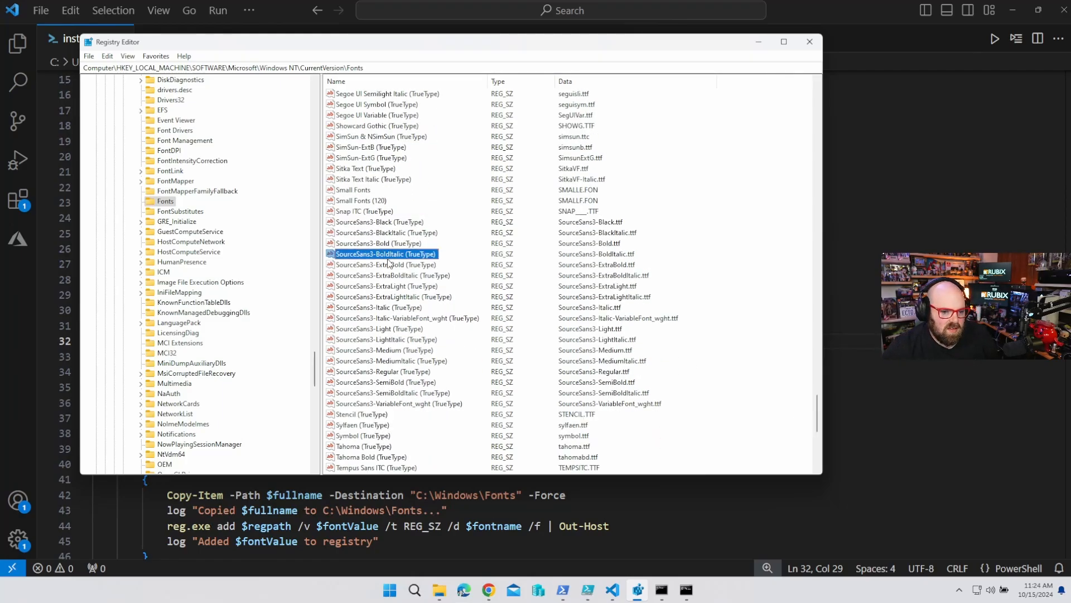
click(386, 285)
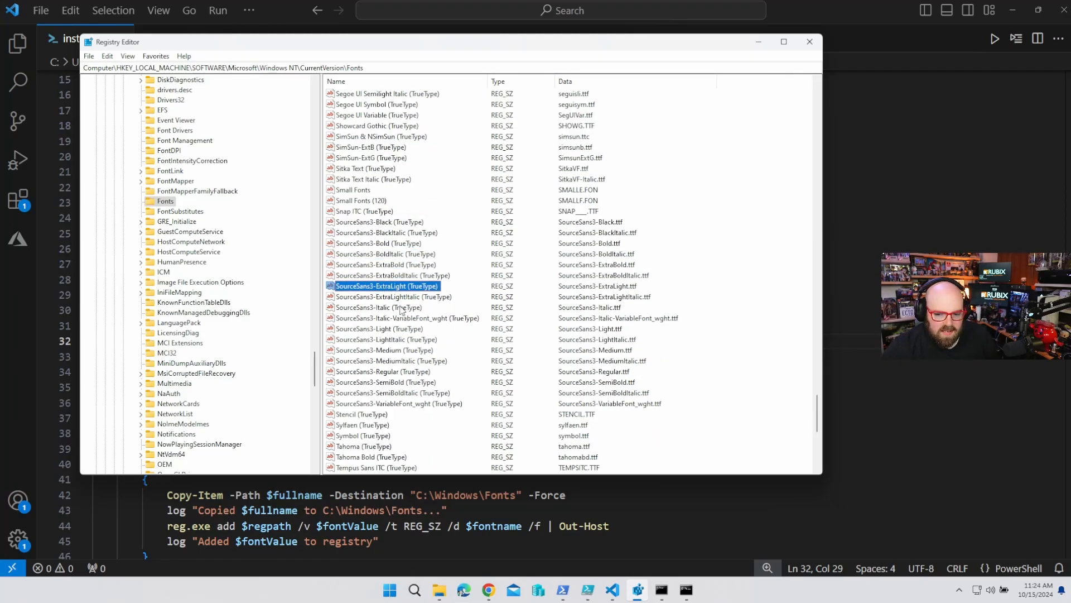
click(406, 318)
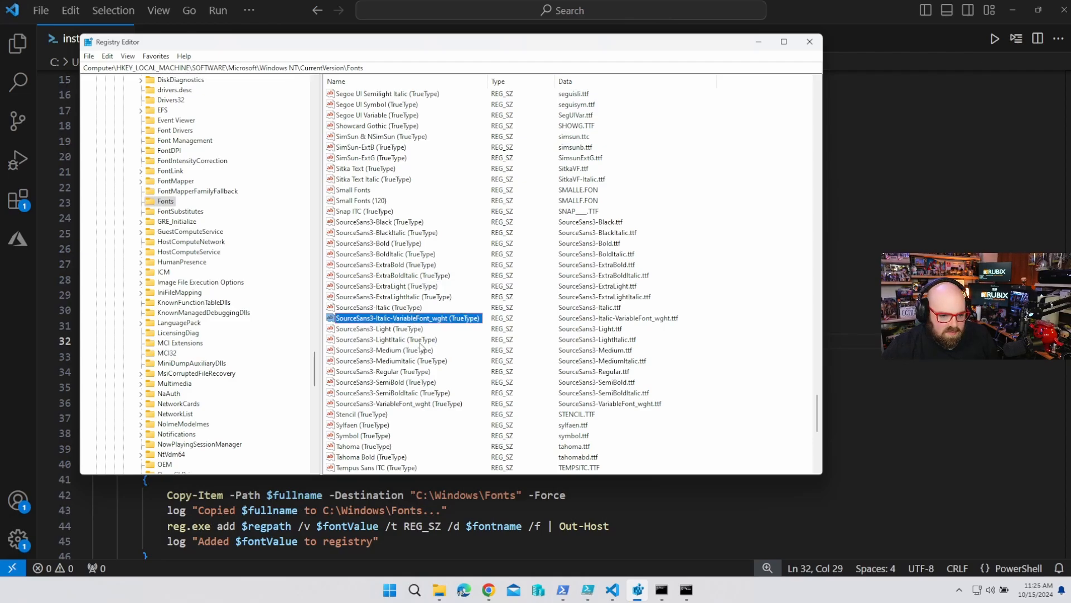
click(810, 42)
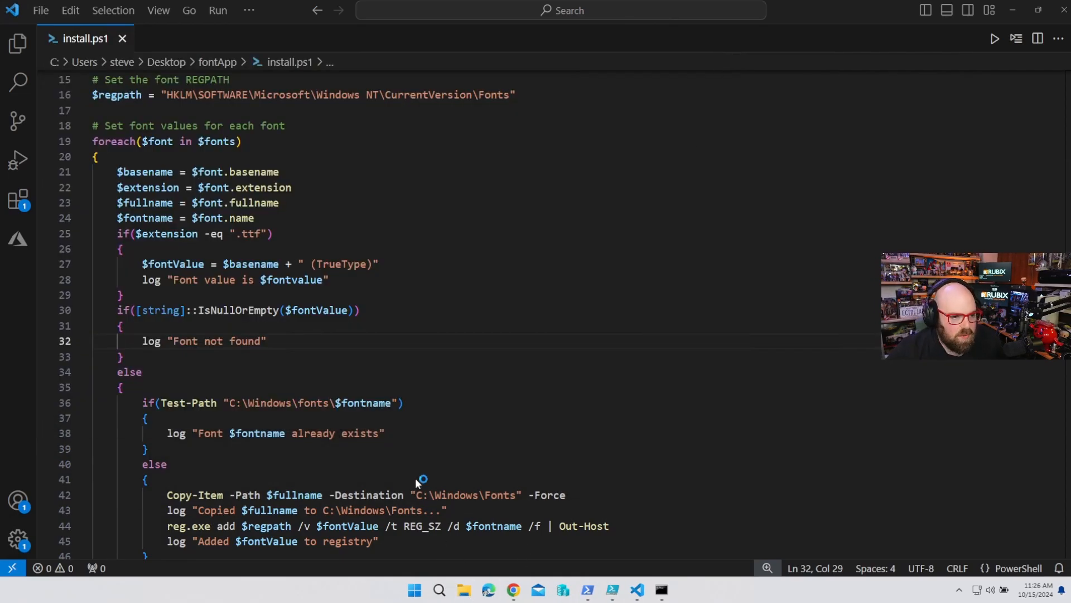
- Read fontInstall.log in C:\ProgramData\Microsoft\IntuneManagementExtension\Logs to the end, then close it
click(465, 589)
text(C:\ProgramData\Microsoft\IntuneManagementExtension\L)
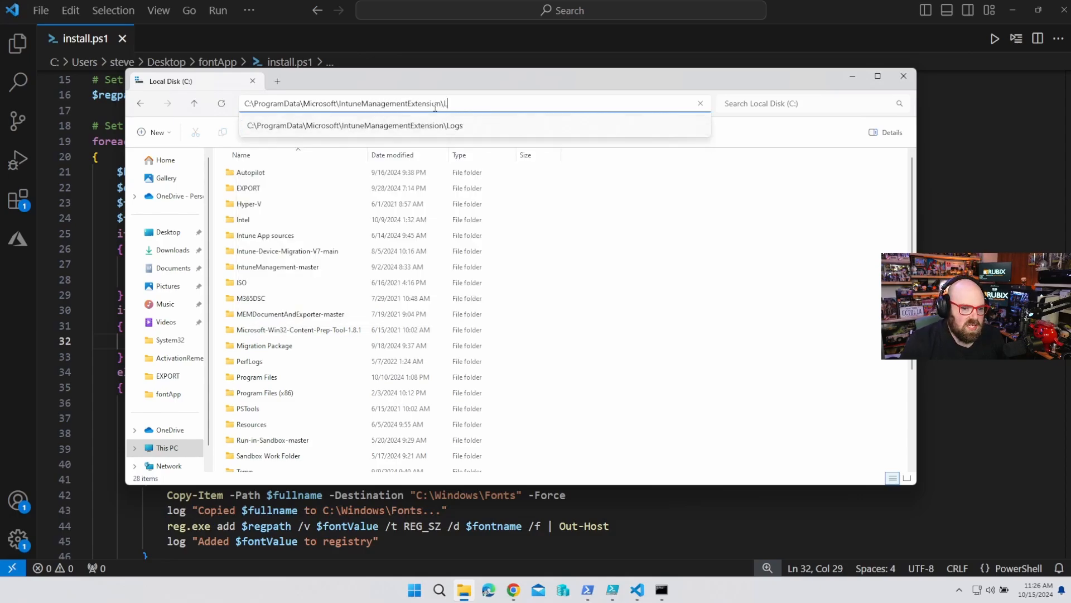
click(355, 125)
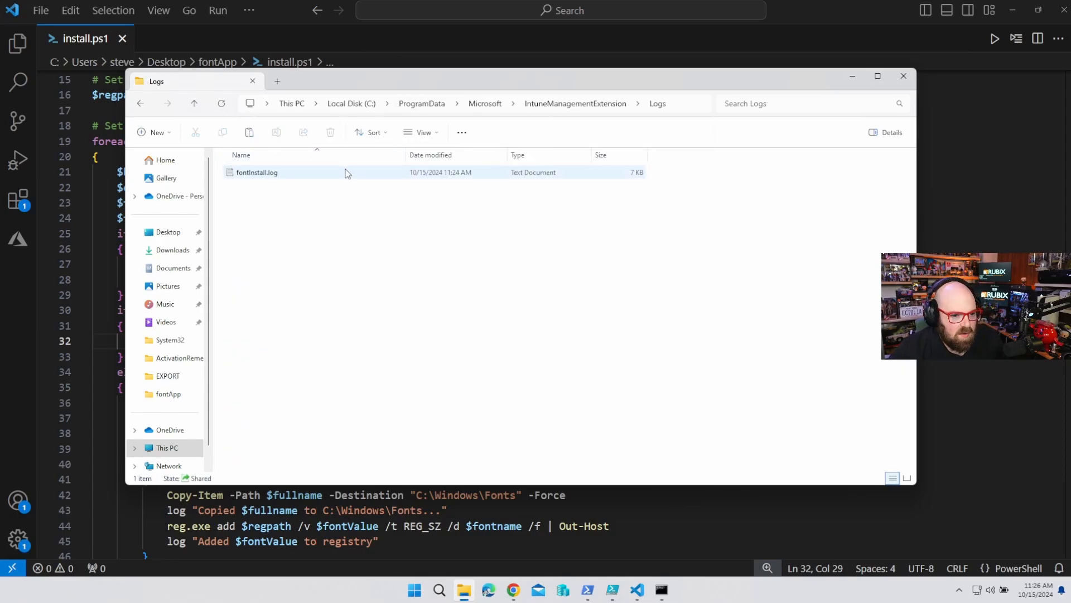
double_click(254, 172)
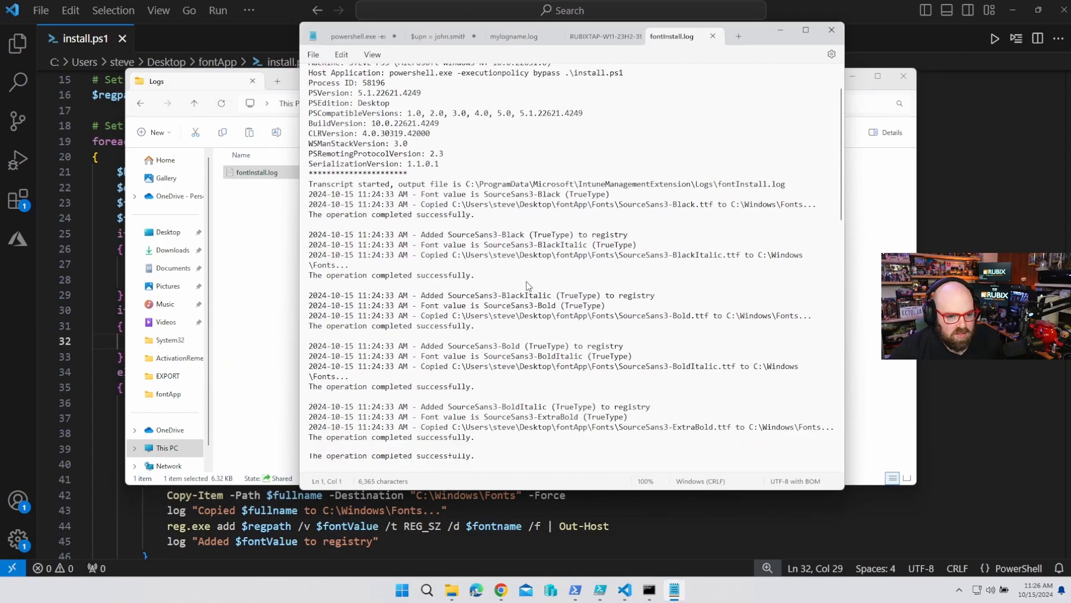
scroll(down, 3)
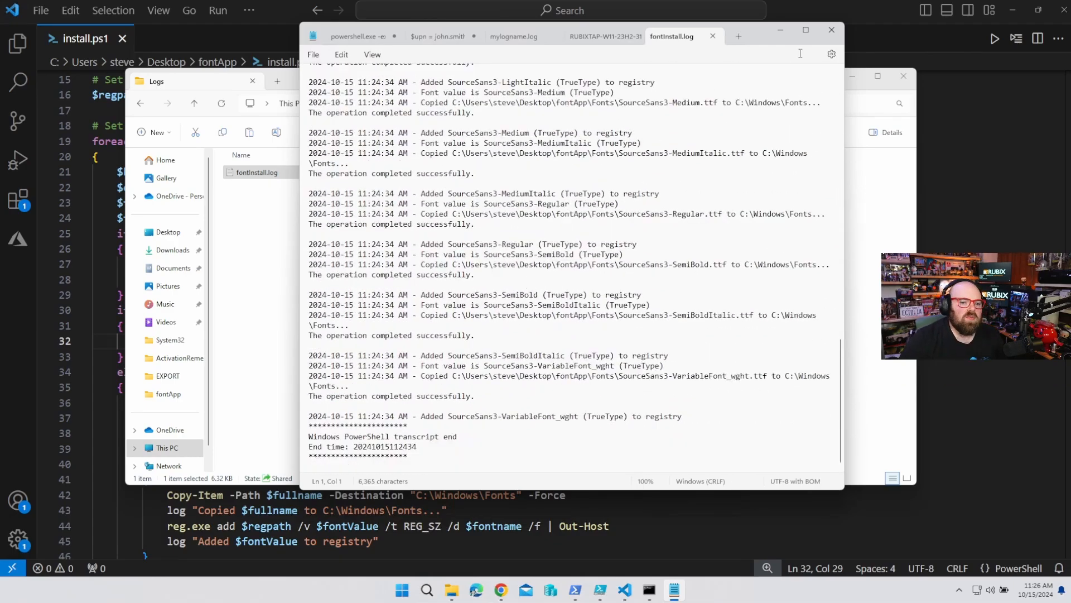
click(831, 30)
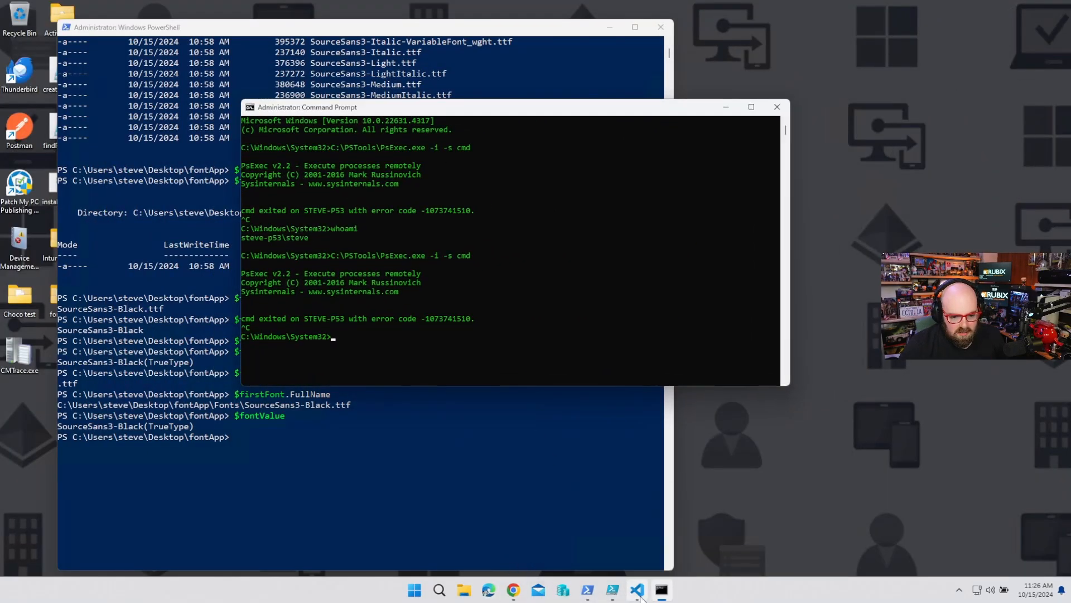
- Run IntuneWinAppUtil.exe in fontApp to create install.intunewin, then switch to the browser
click(634, 589)
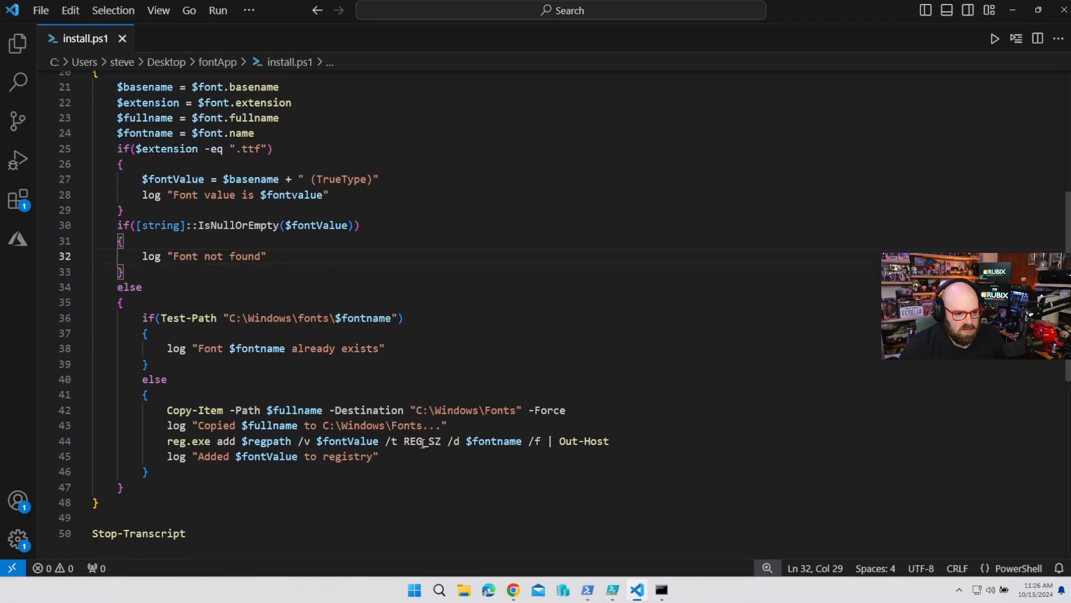
scroll(down, 3)
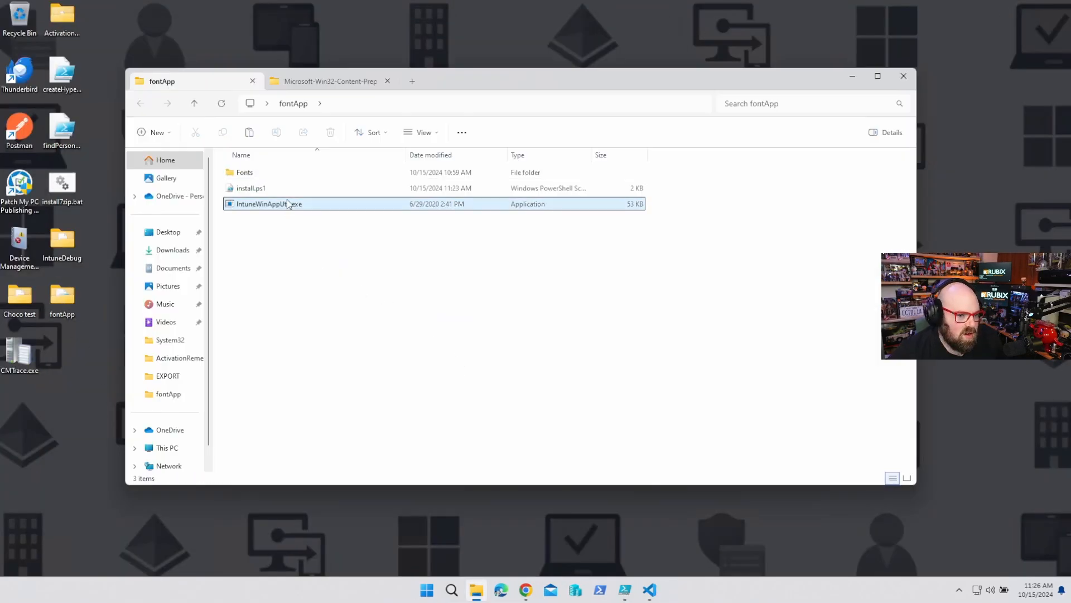
double_click(269, 203)
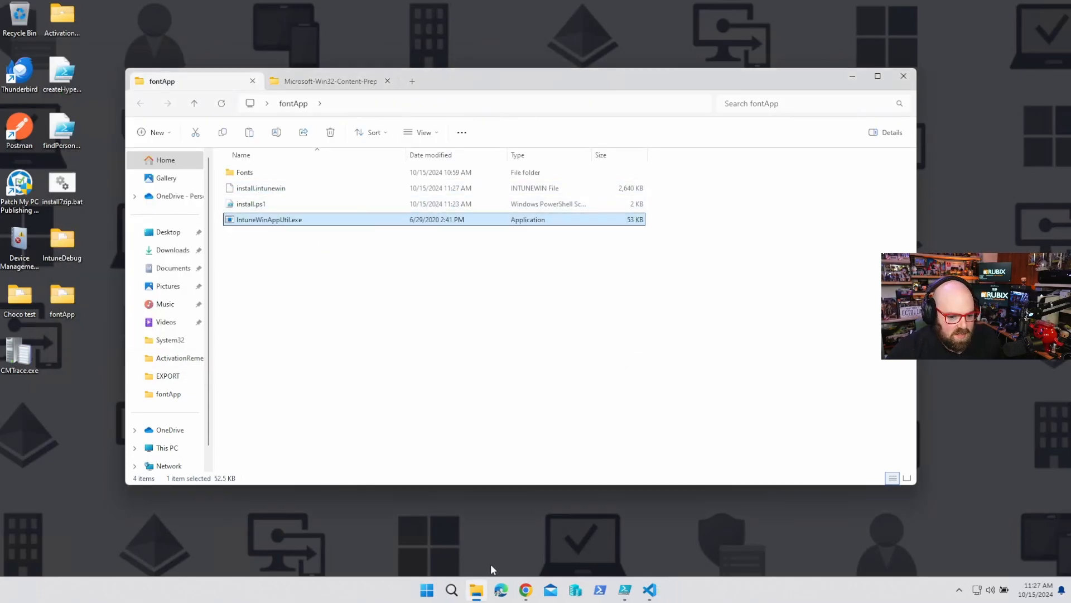
click(525, 589)
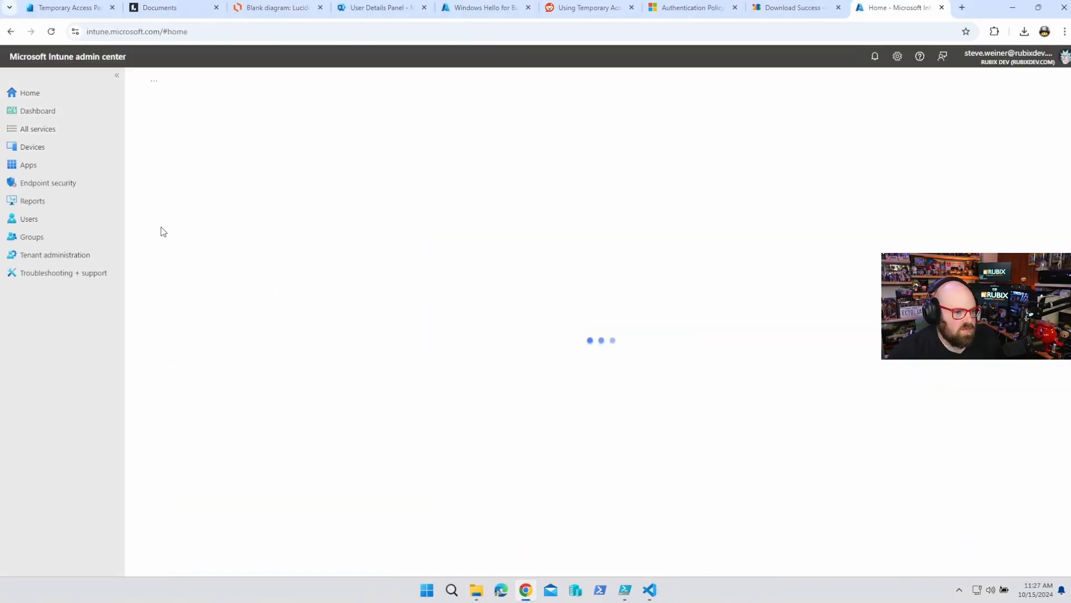
- In Apps > Windows, add a new app and choose Windows app (Win32) as its type
click(27, 166)
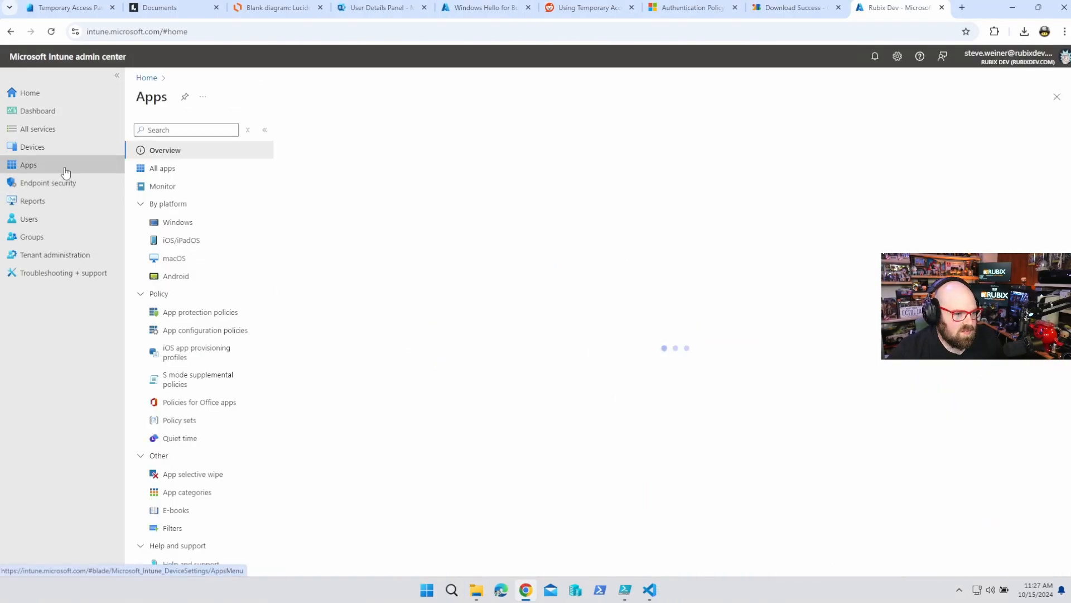
click(178, 222)
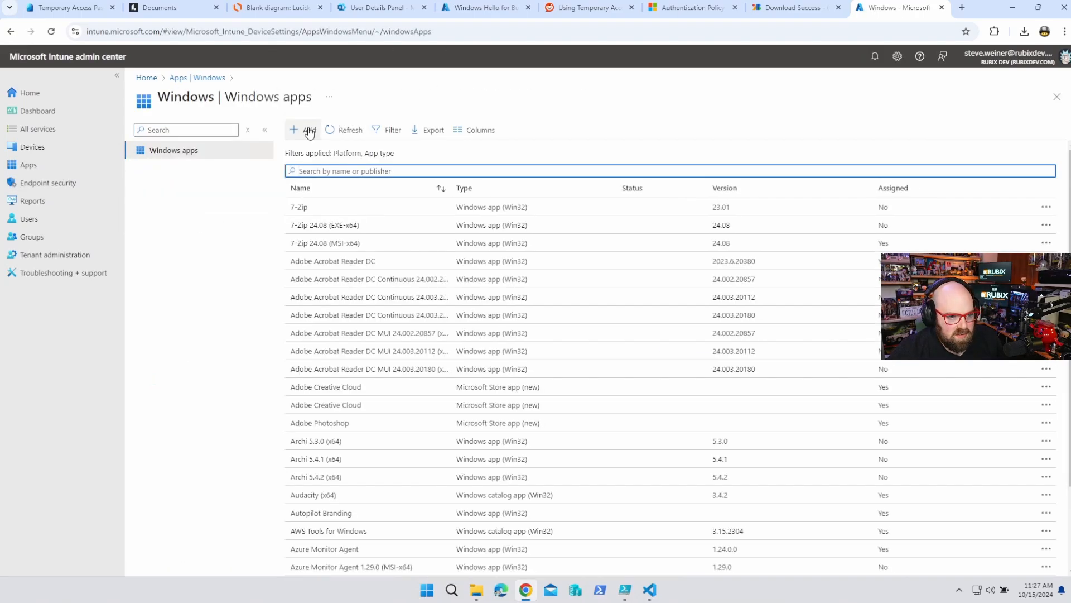
click(303, 130)
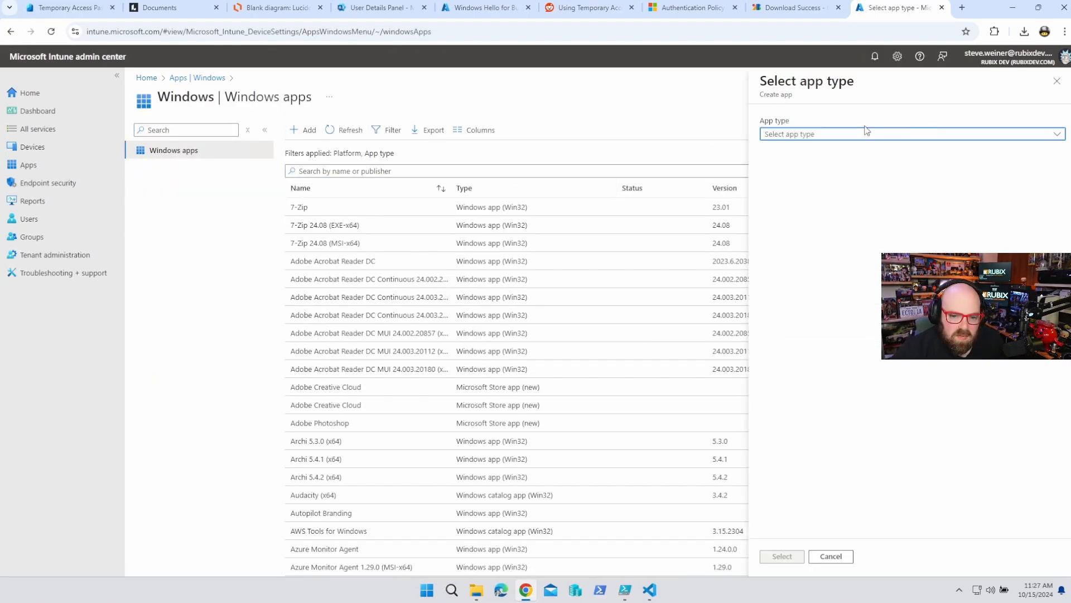
click(912, 134)
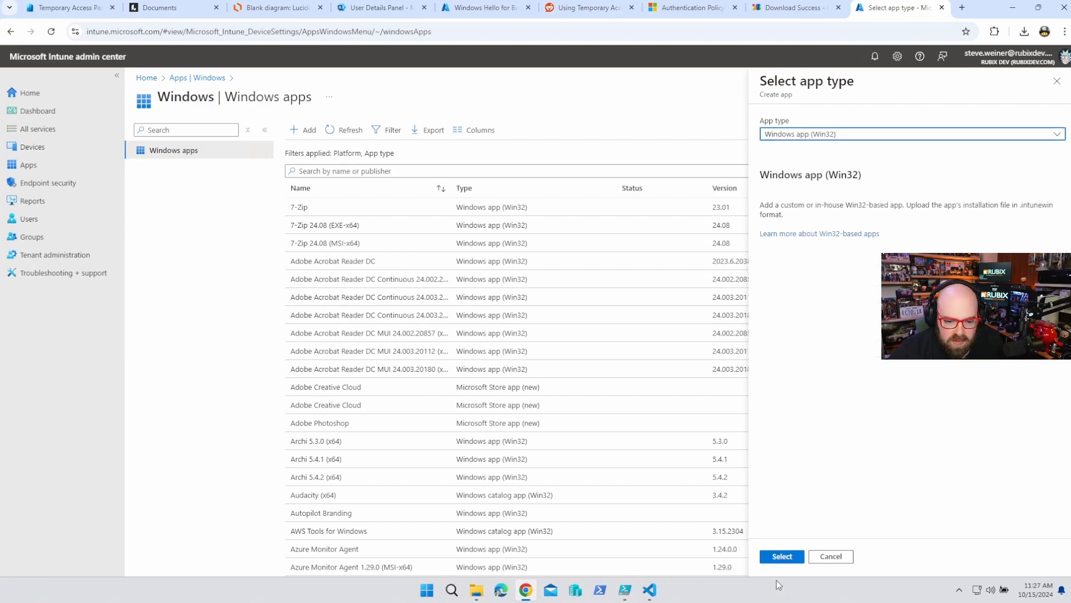
- Select install.intunewin from Desktop > fontApp as the app package file
click(781, 556)
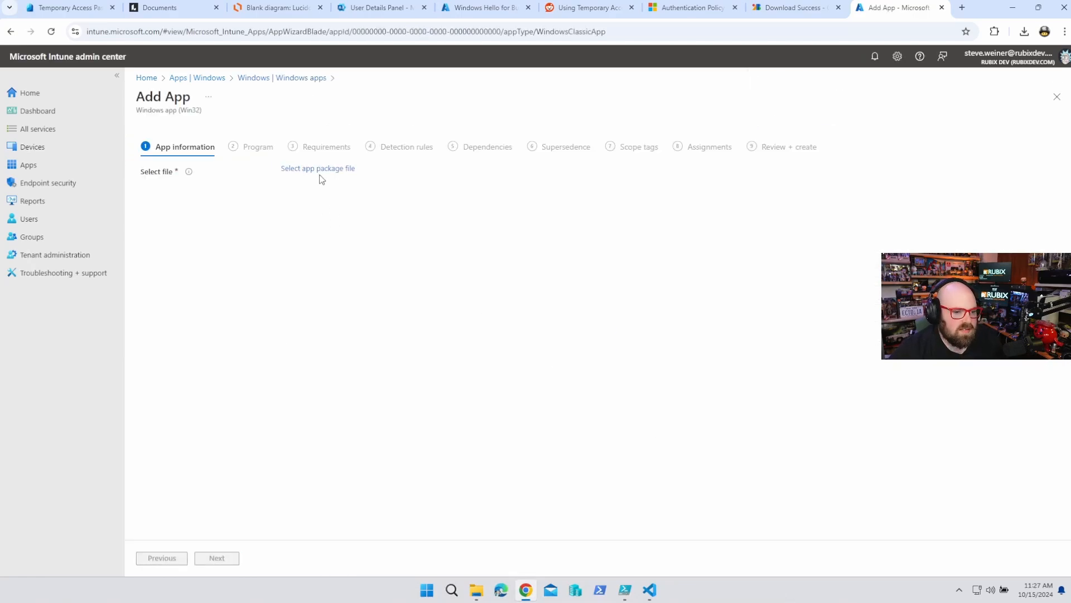
click(317, 168)
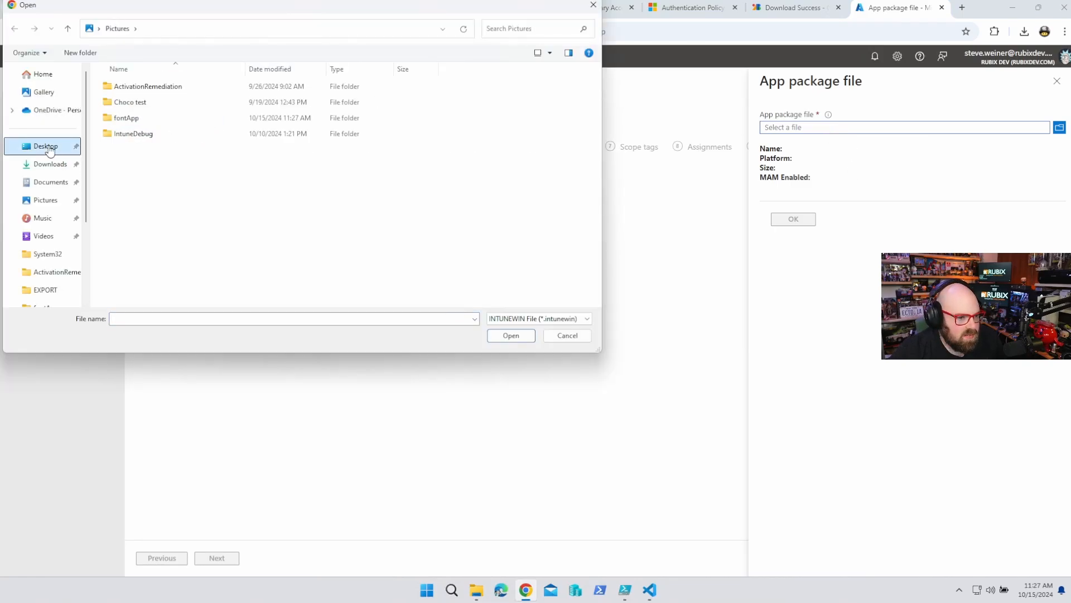
click(132, 118)
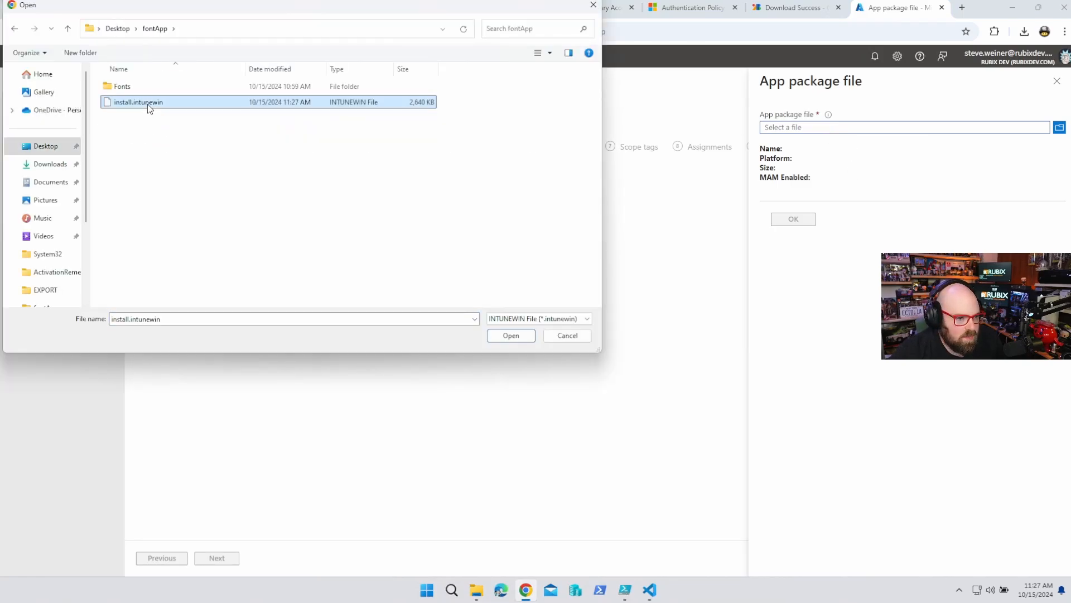
click(511, 335)
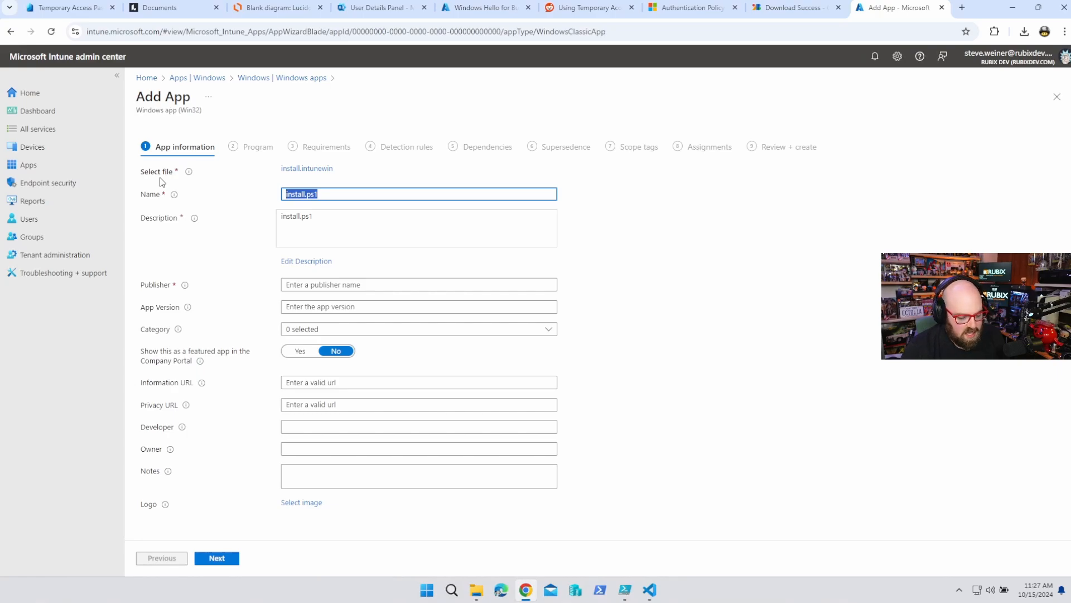
- Name the app 'Install my Fonts' with a description covering all the Source Sans 3 fonts
text(Install my)
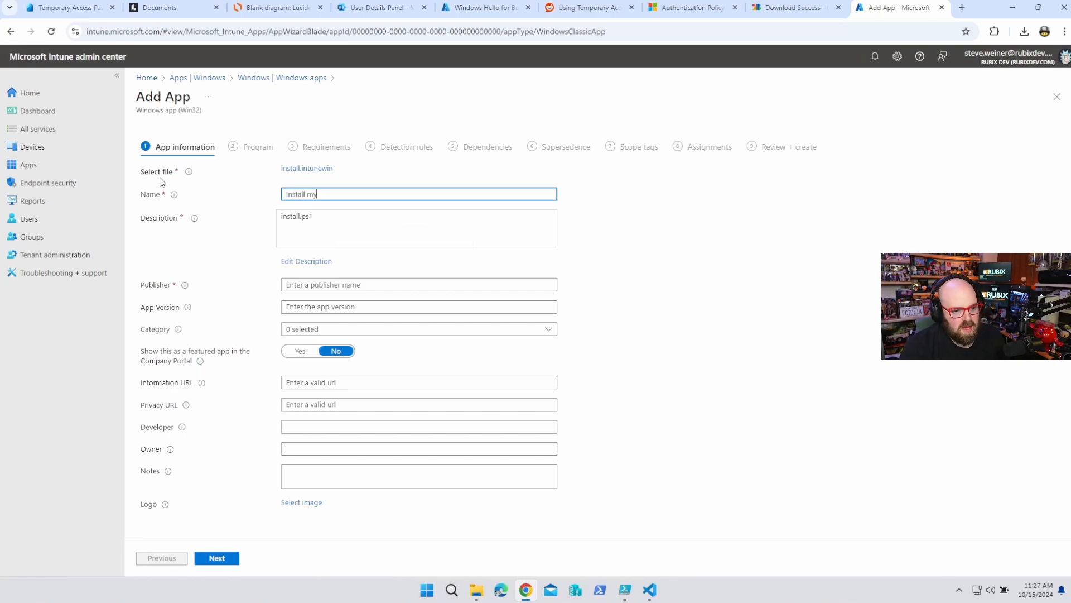
text(Apps)
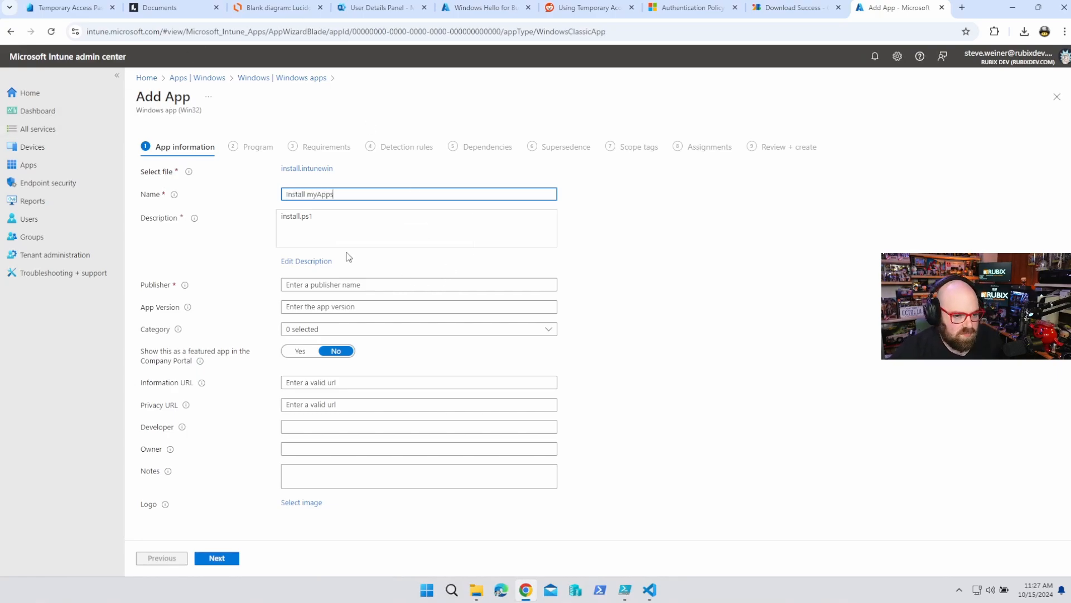
click(306, 261)
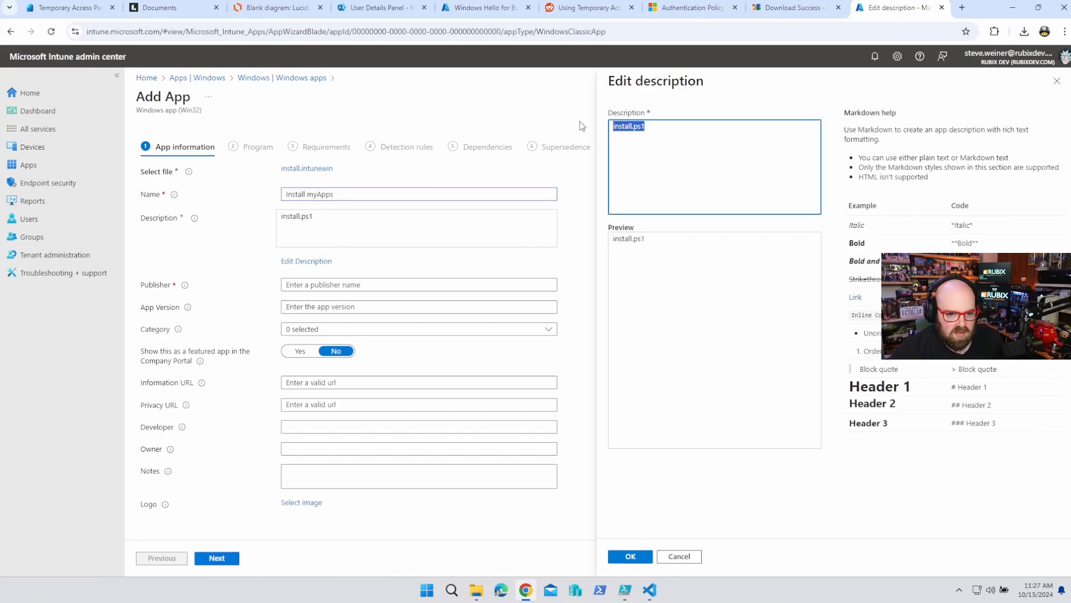
text(All of the source sans)
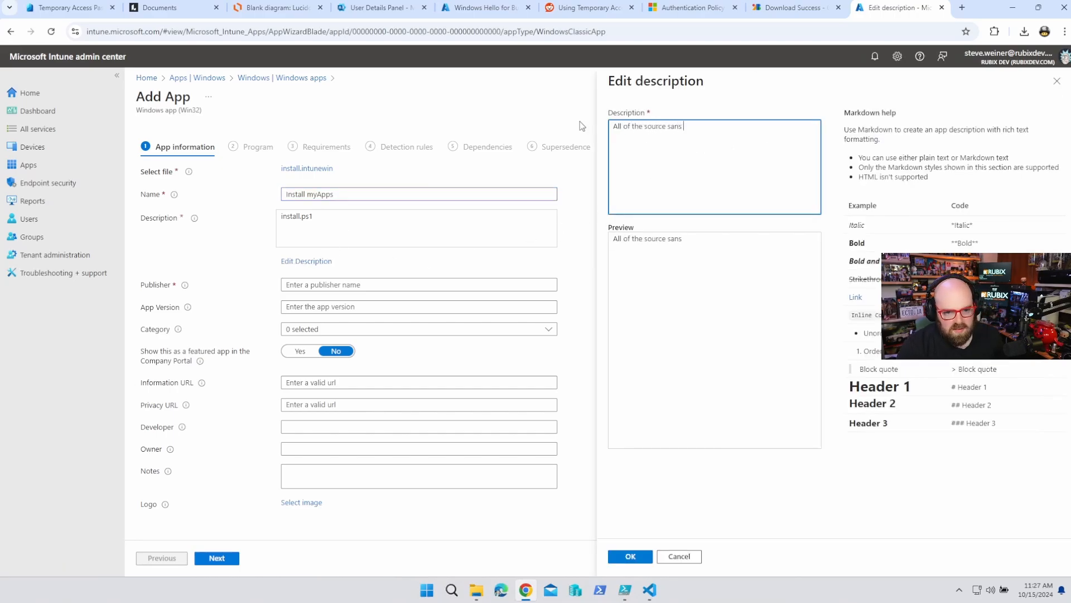
text(3 fonts)
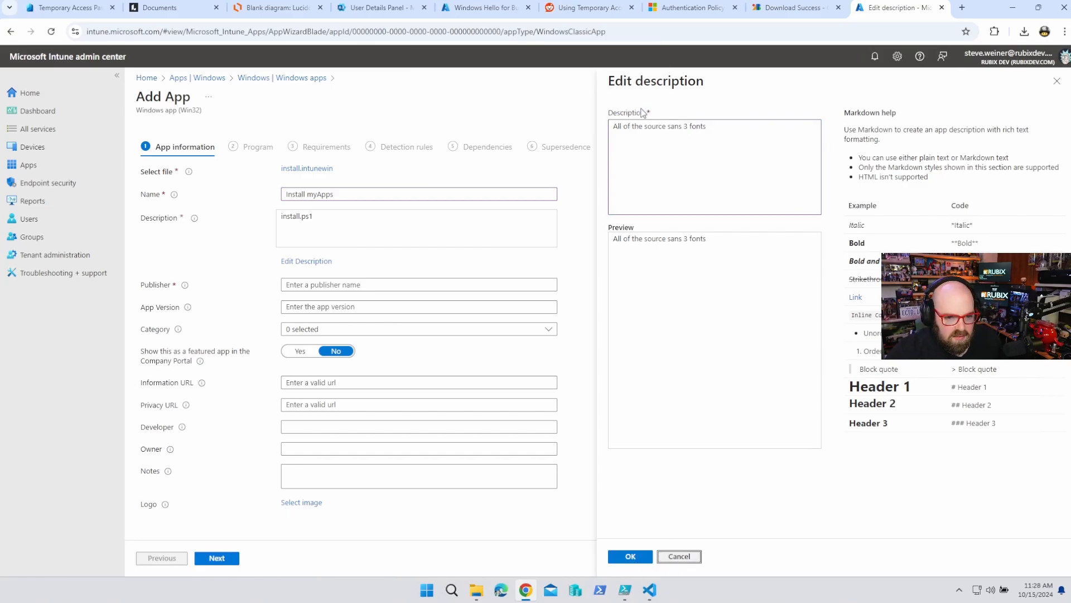
click(629, 555)
text( Font)
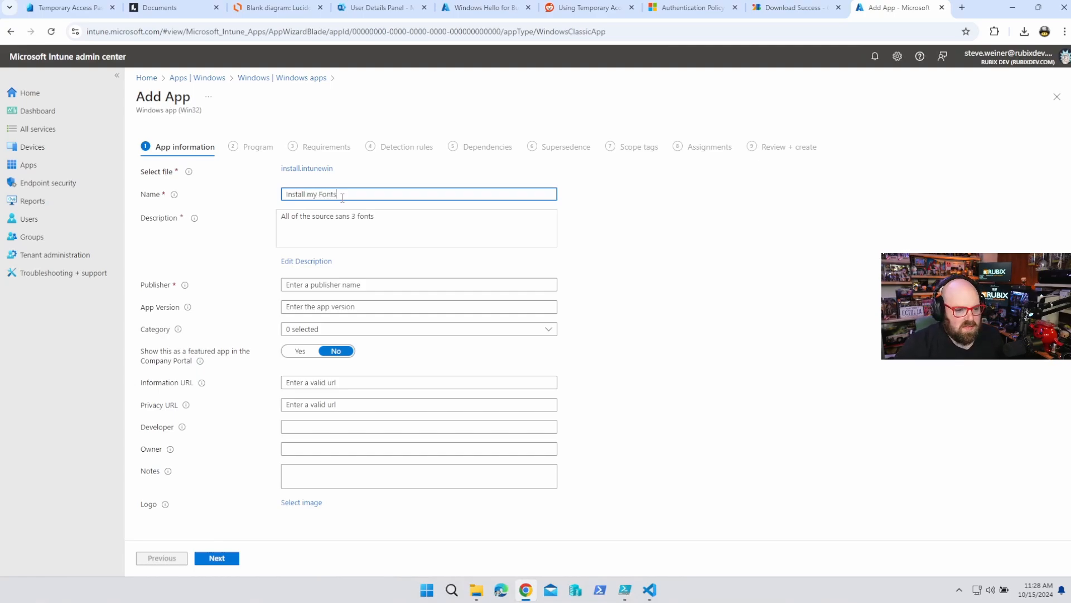
click(419, 285)
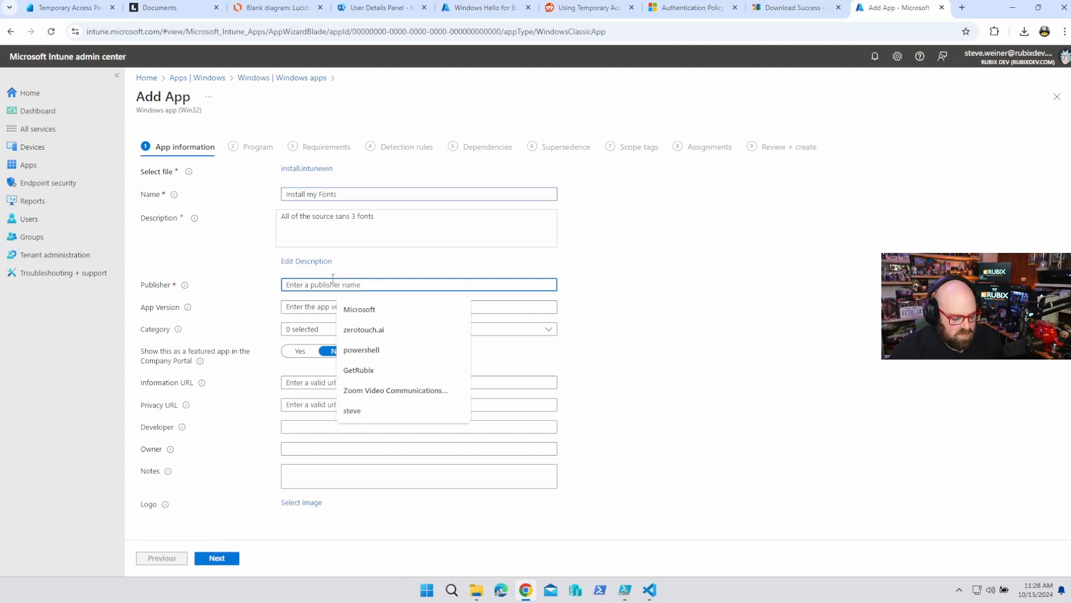
- Set publisher 'Font man' and the install command powershell.exe -executionpolicy bypass .\install.ps1
text(Font man)
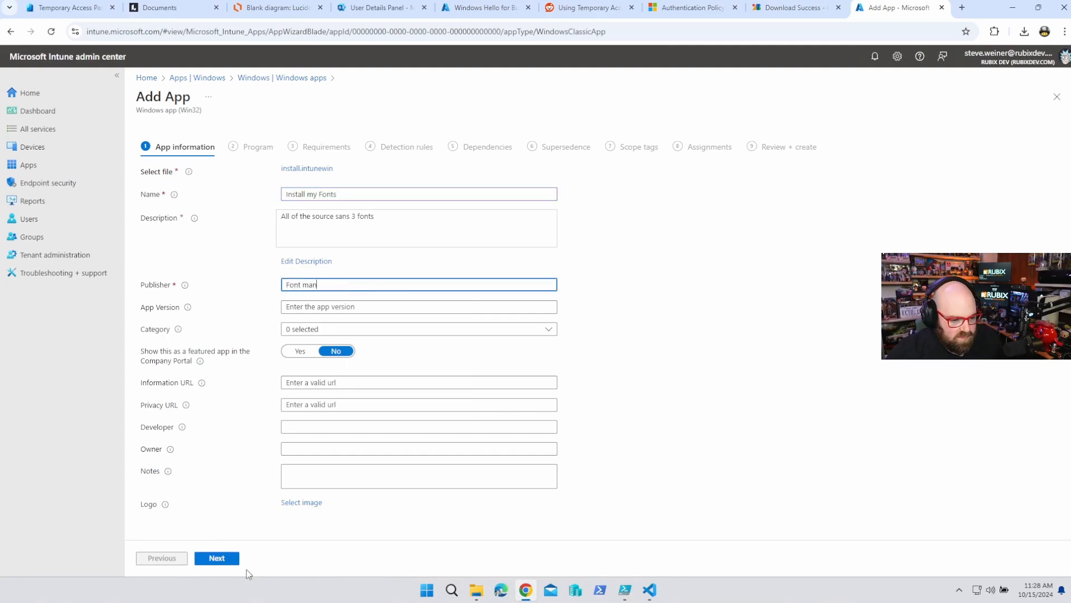
click(216, 558)
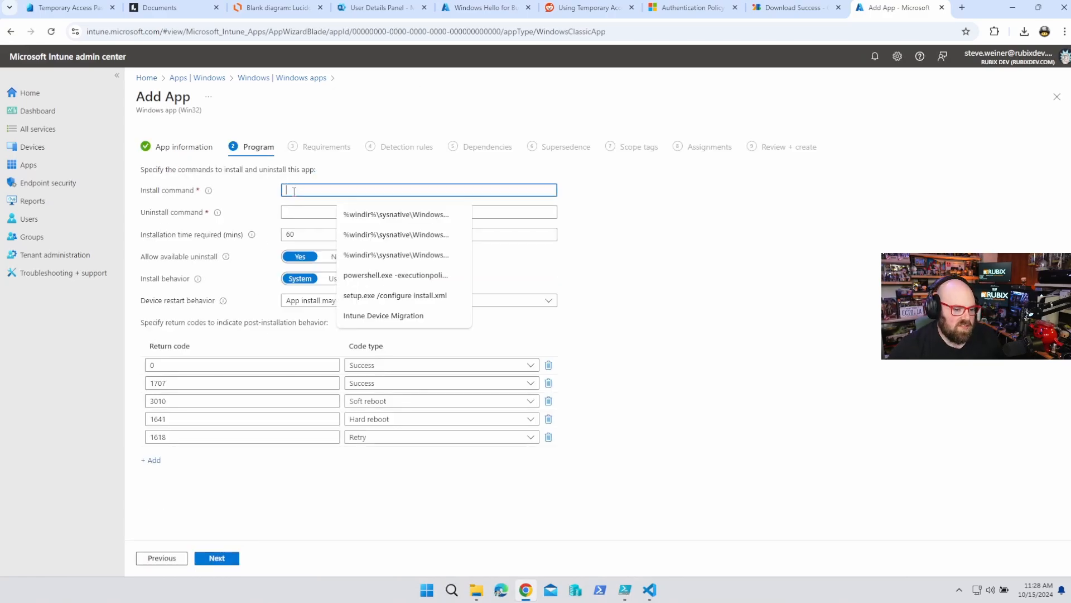
text(powershell)
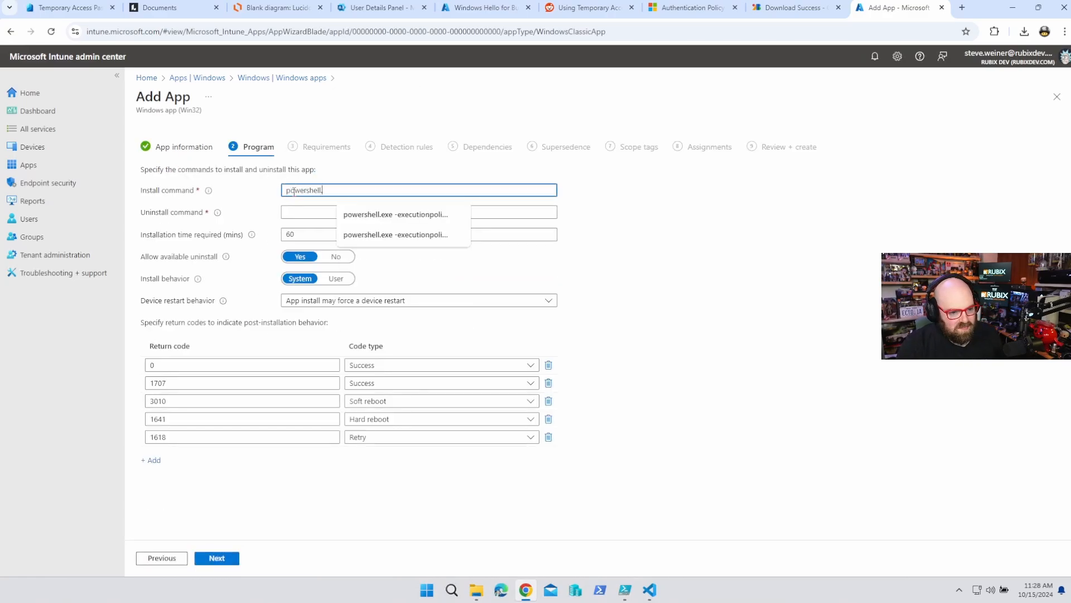
text(.exe -exe)
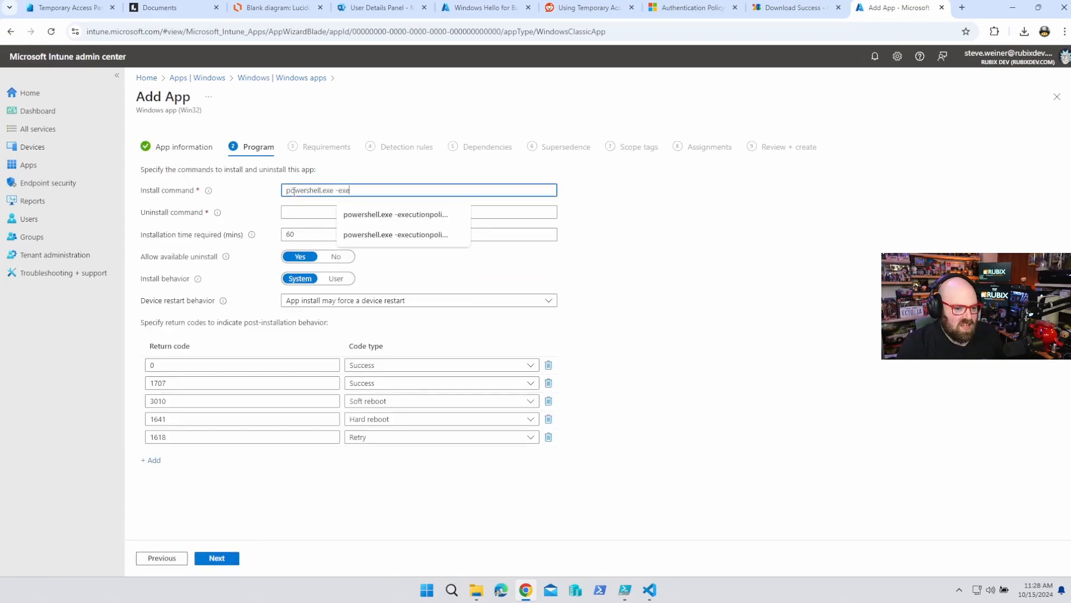
text(tuionpolicy bypass .\install.ps1)
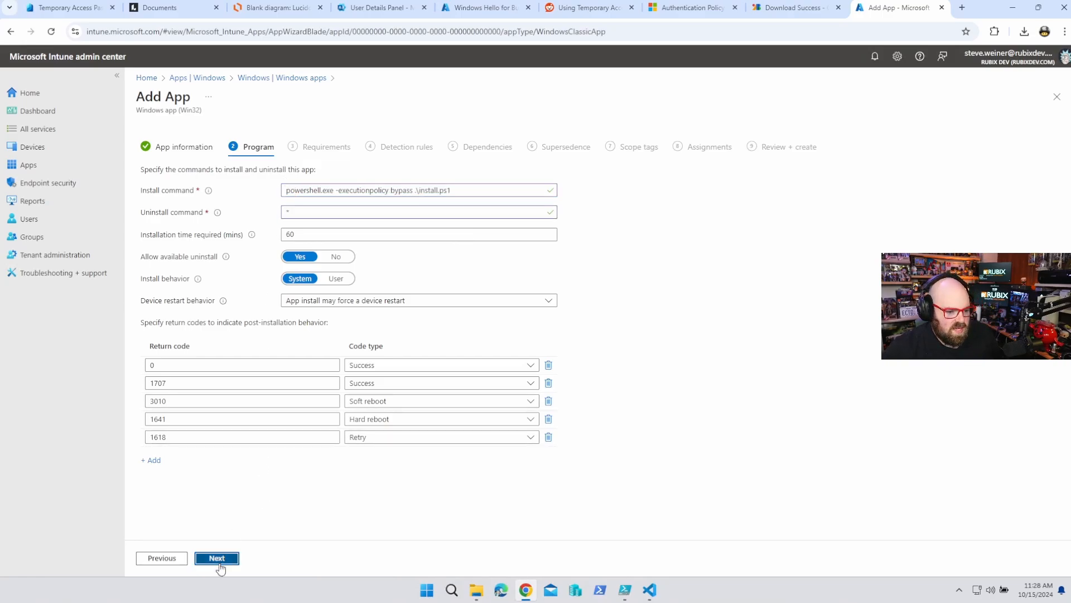
- On Requirements, choose Windows 10 1607 as the minimum operating system
click(216, 558)
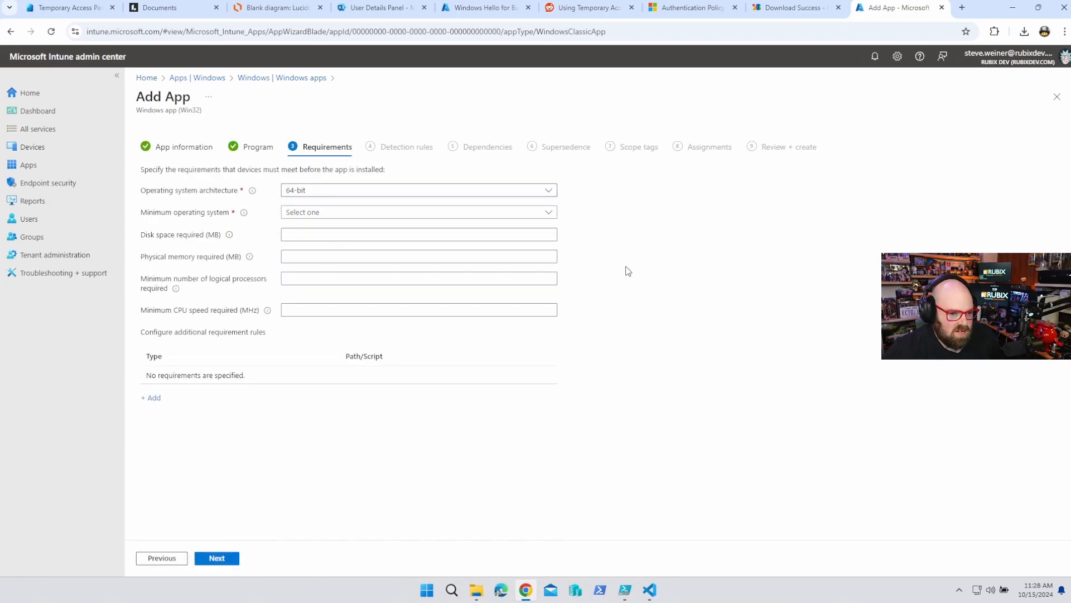
click(418, 212)
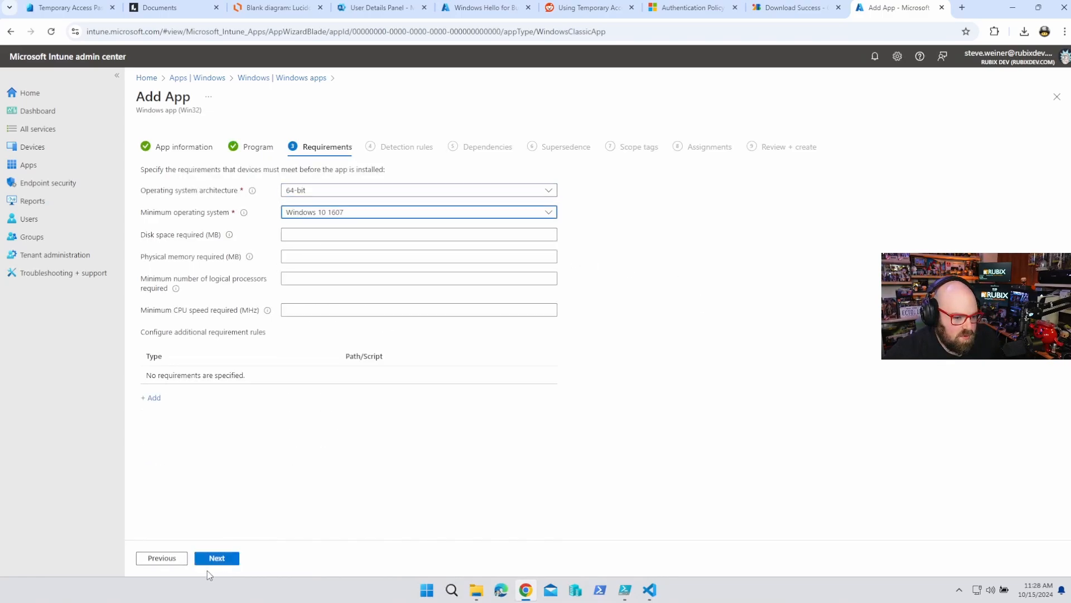
- Start a manual detection rule of type File on the Detection rules step
click(216, 558)
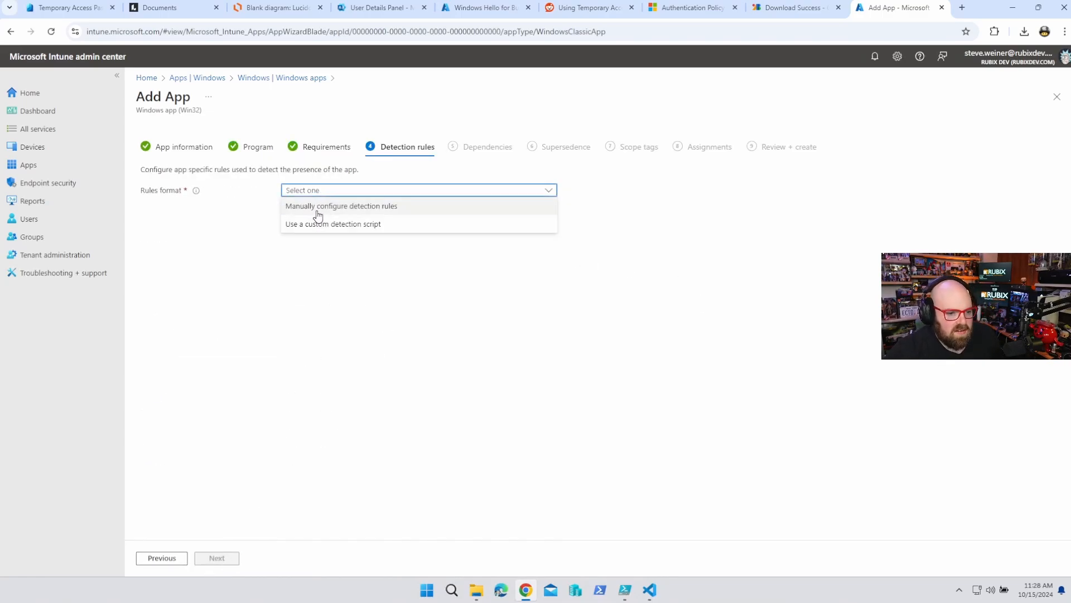
click(341, 205)
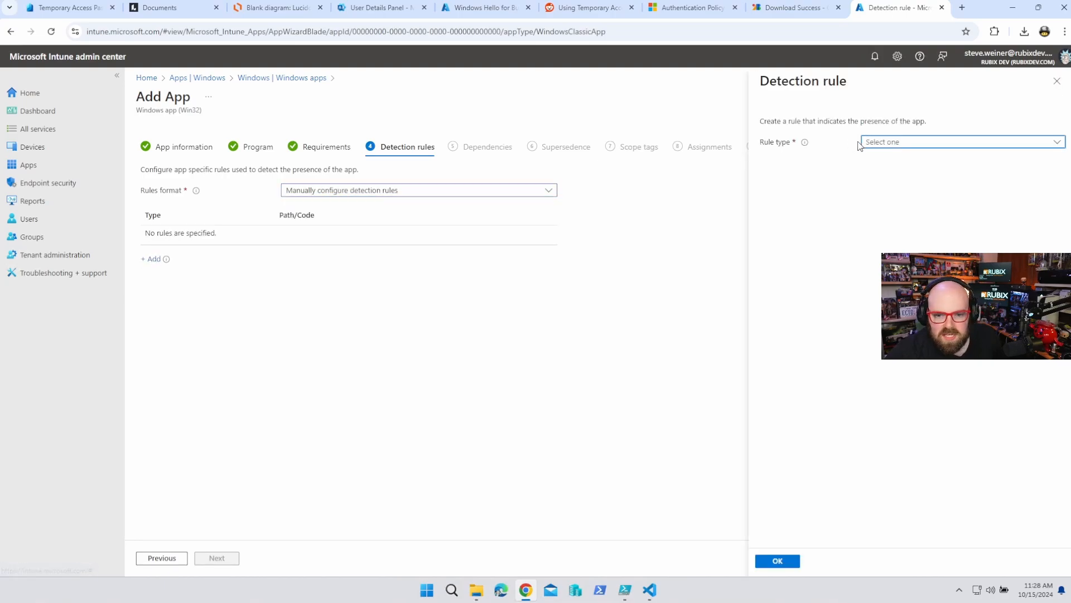
click(962, 142)
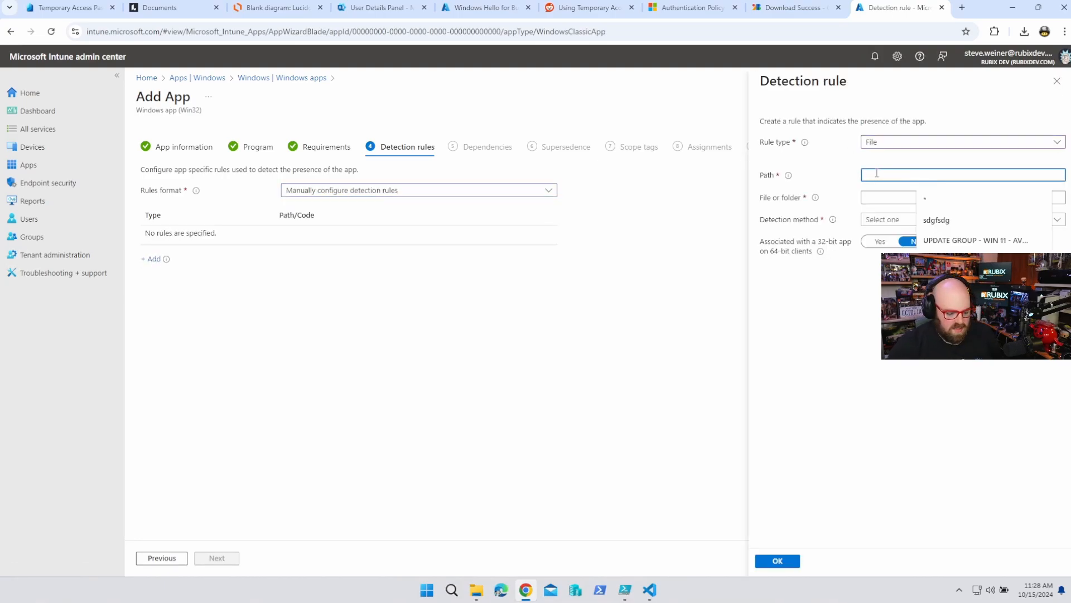
- Detect fontinstall.log existing in C:\ProgramData IntuneManagementExtension\Logs and save the rule
text(C:\programData\Microsoft\IntuneM)
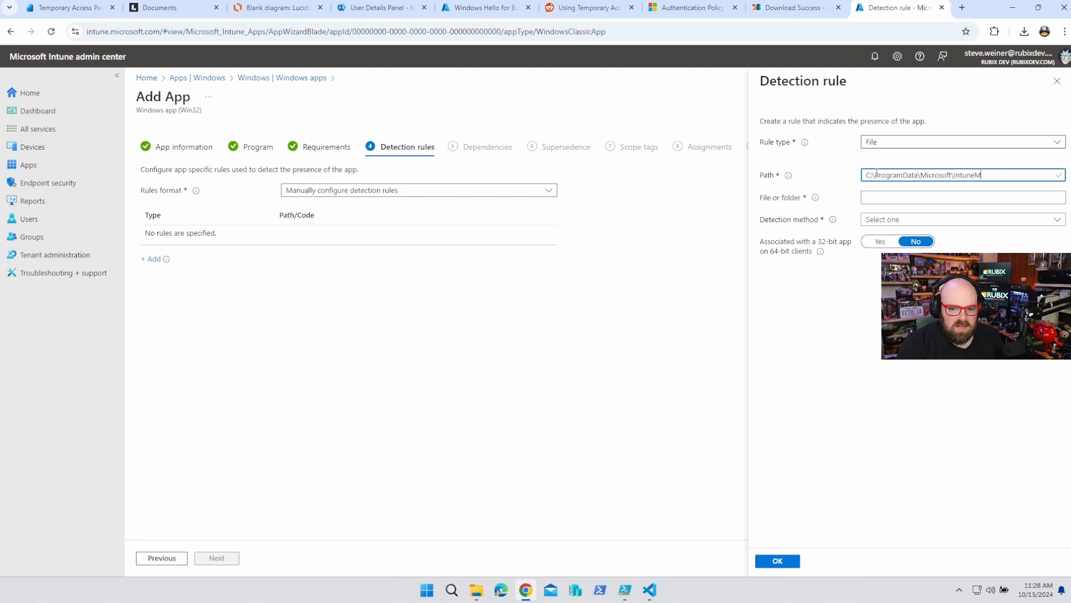
text(anagementE)
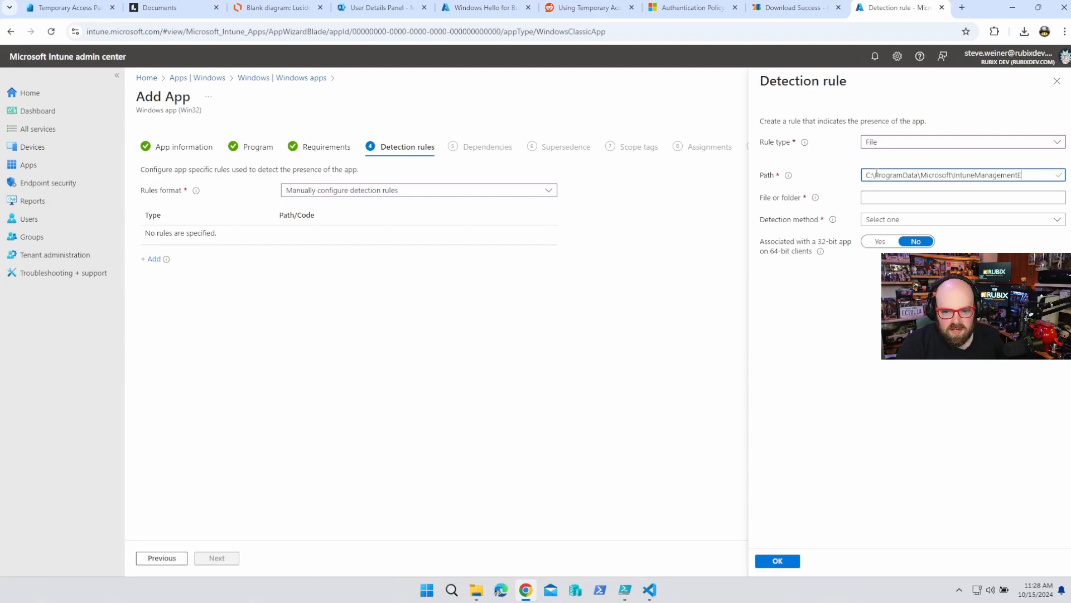
text(\Logs)
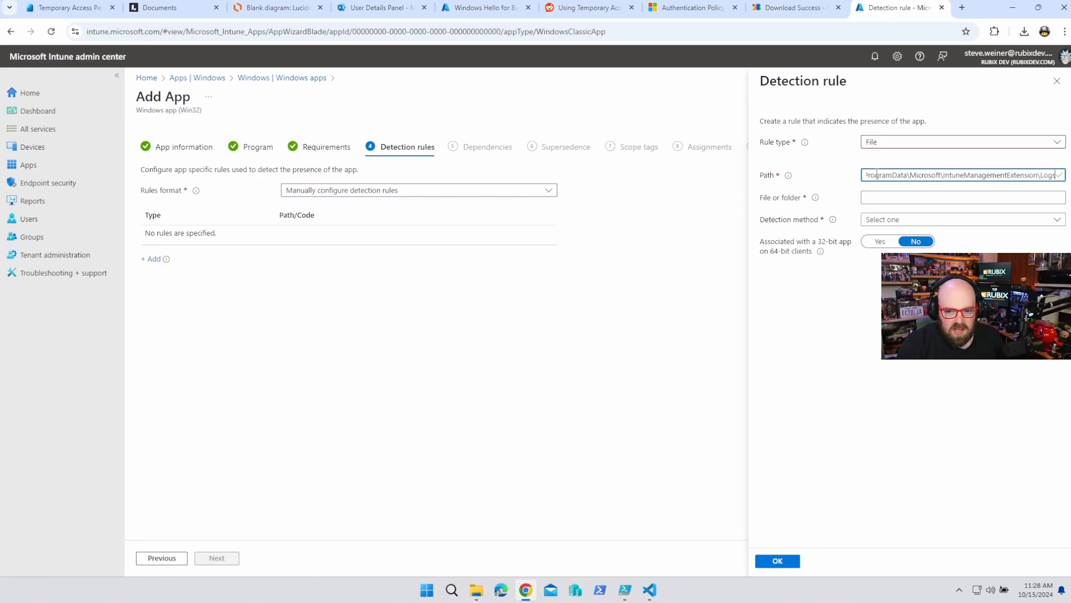
text(fontinstall.log)
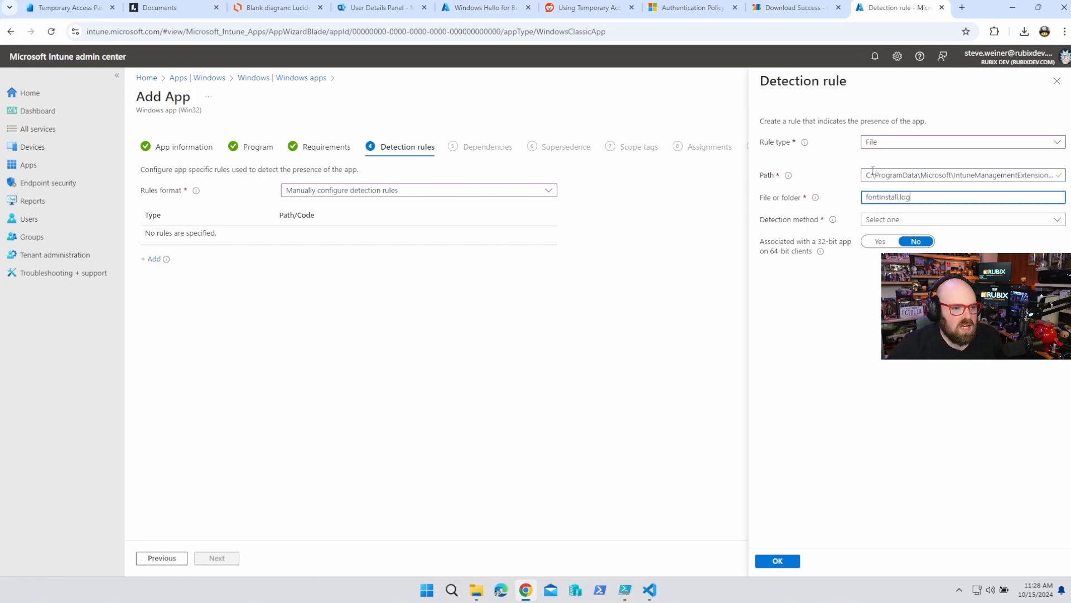
click(648, 589)
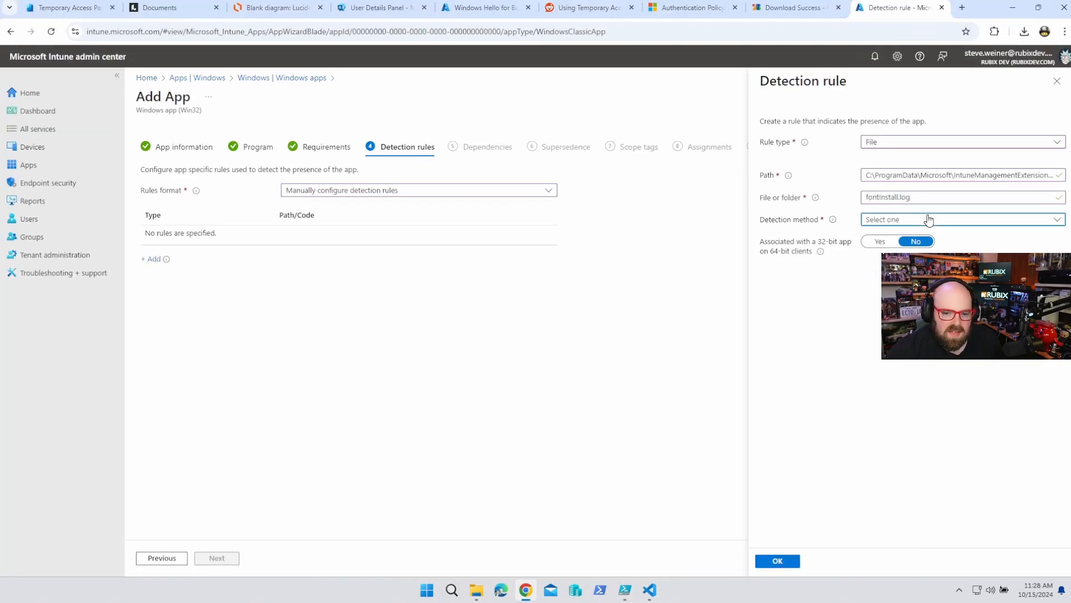
click(963, 219)
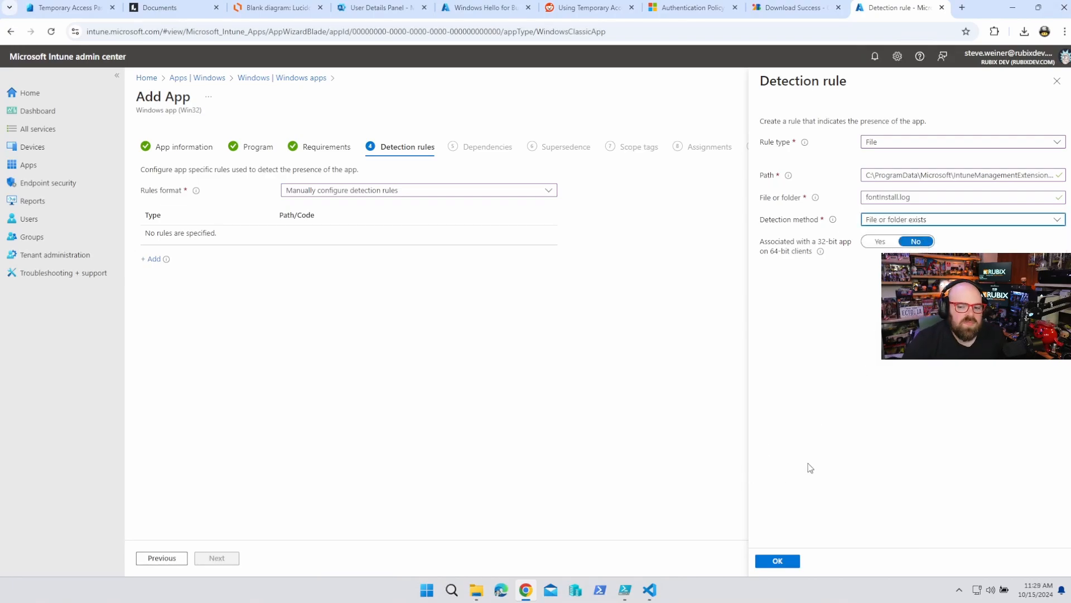
mouse_move(878, 358)
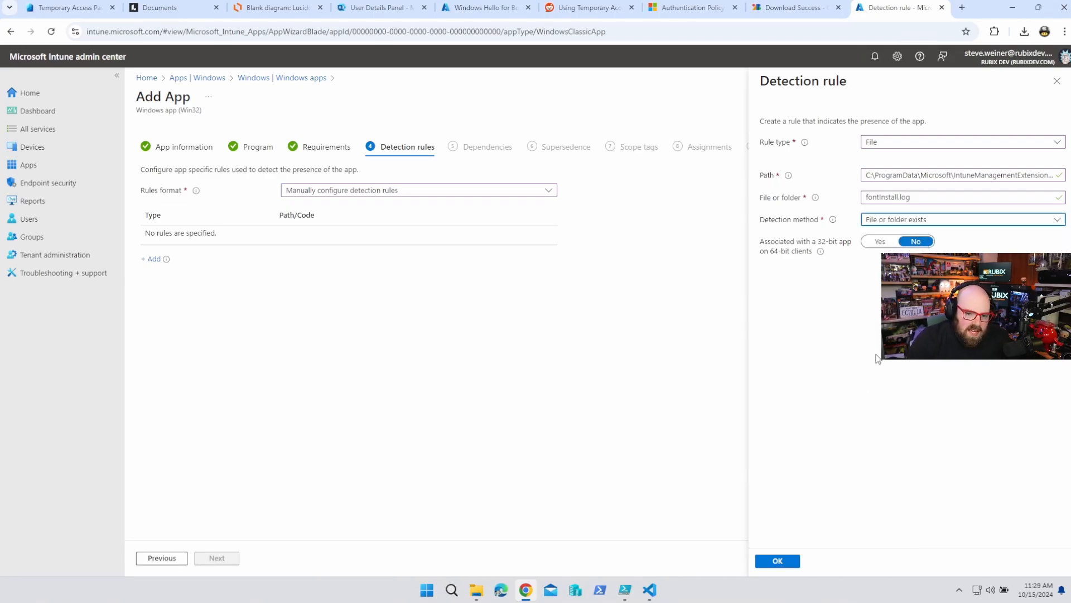
mouse_move(870, 368)
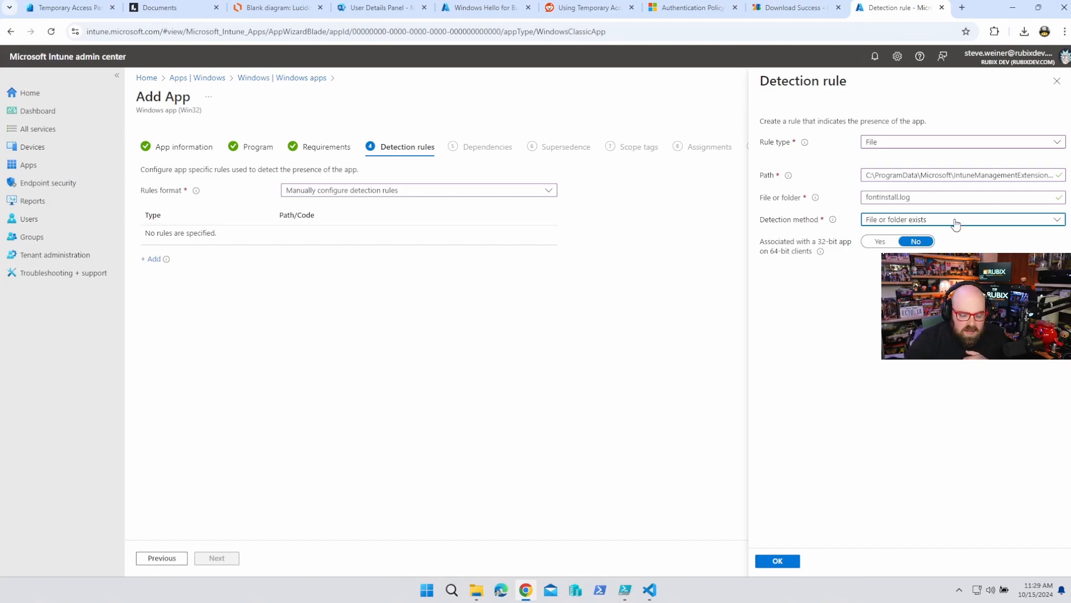
mouse_move(899, 524)
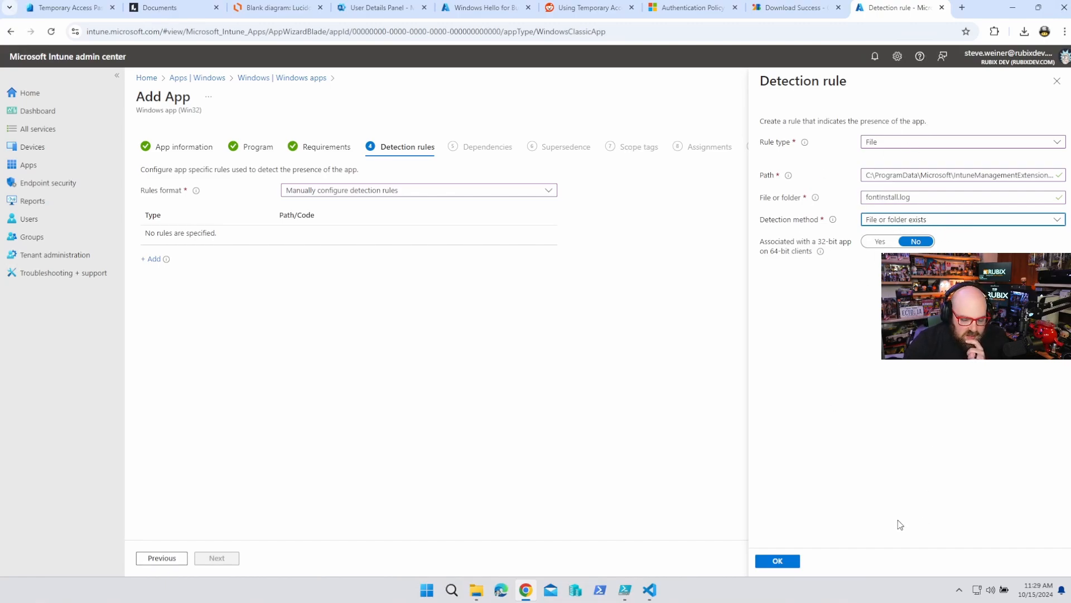
click(777, 560)
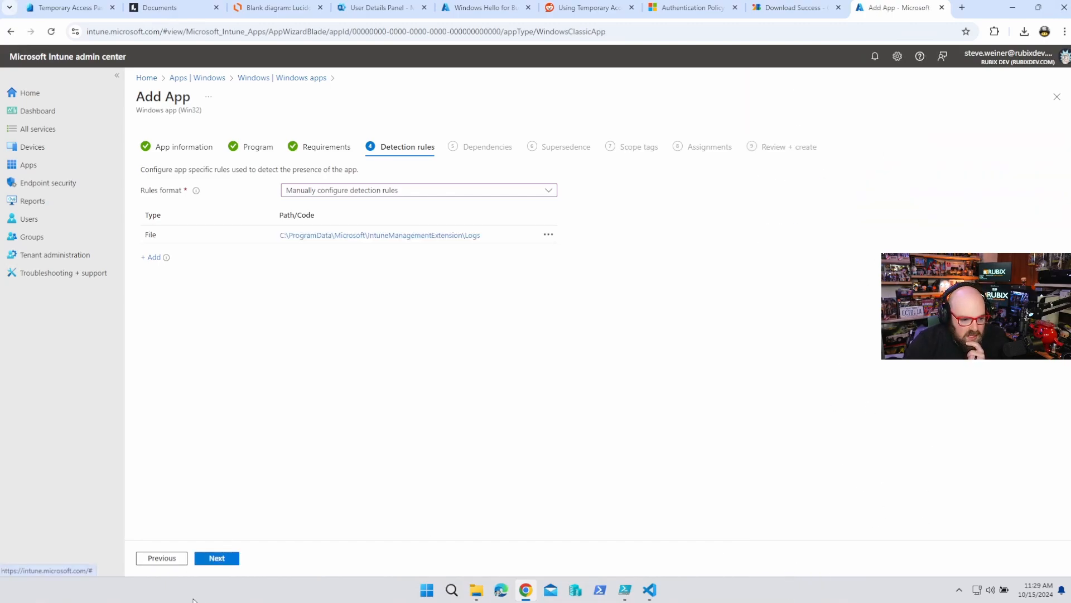
- Continue past Dependencies, Supersedence and Assignments and create the Install my Fonts app
click(217, 558)
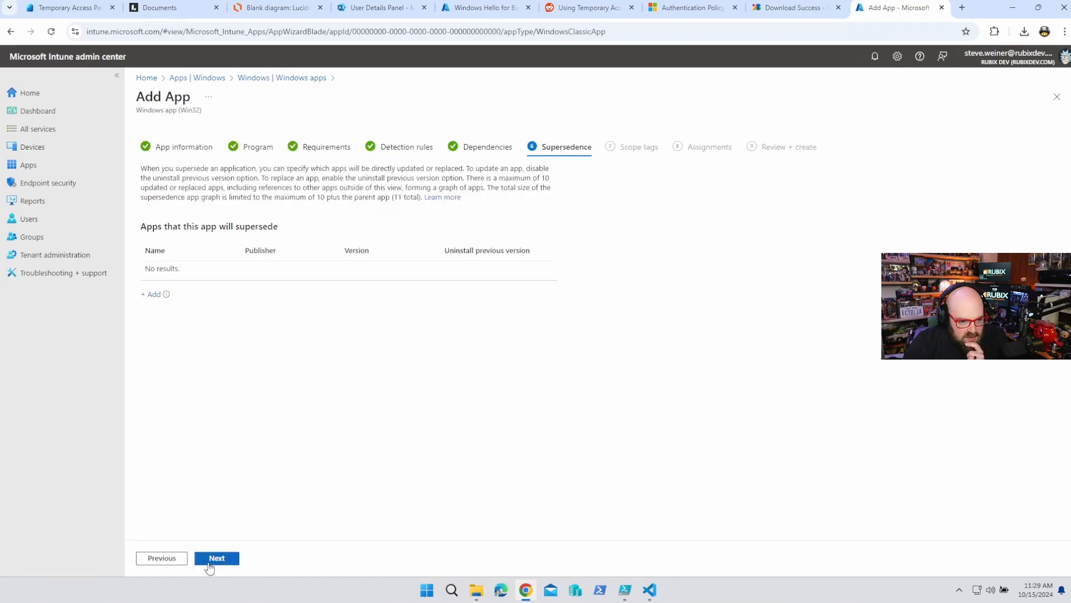
click(216, 558)
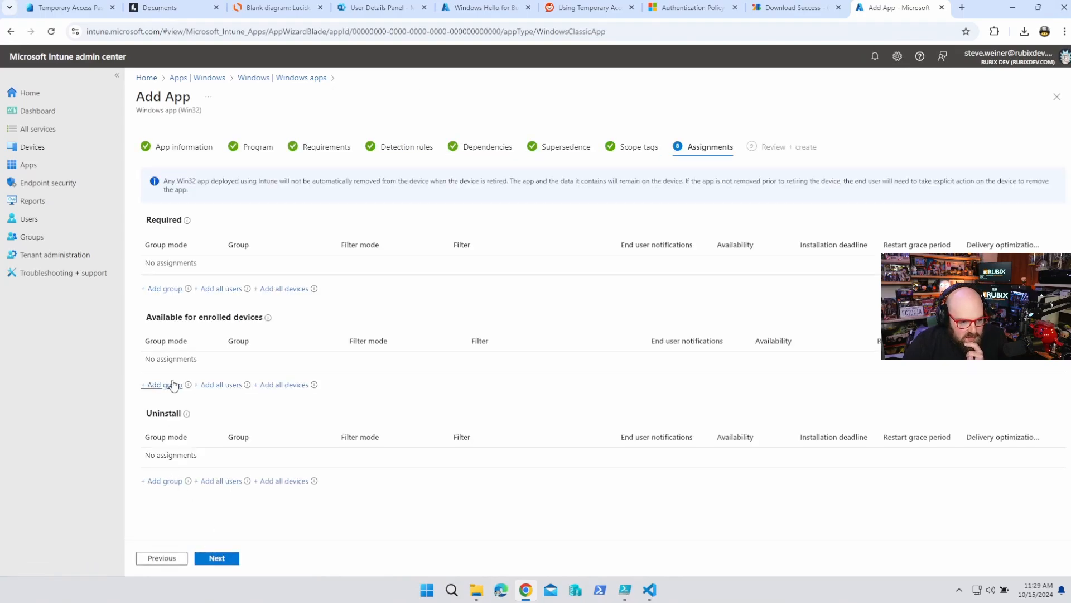
click(217, 558)
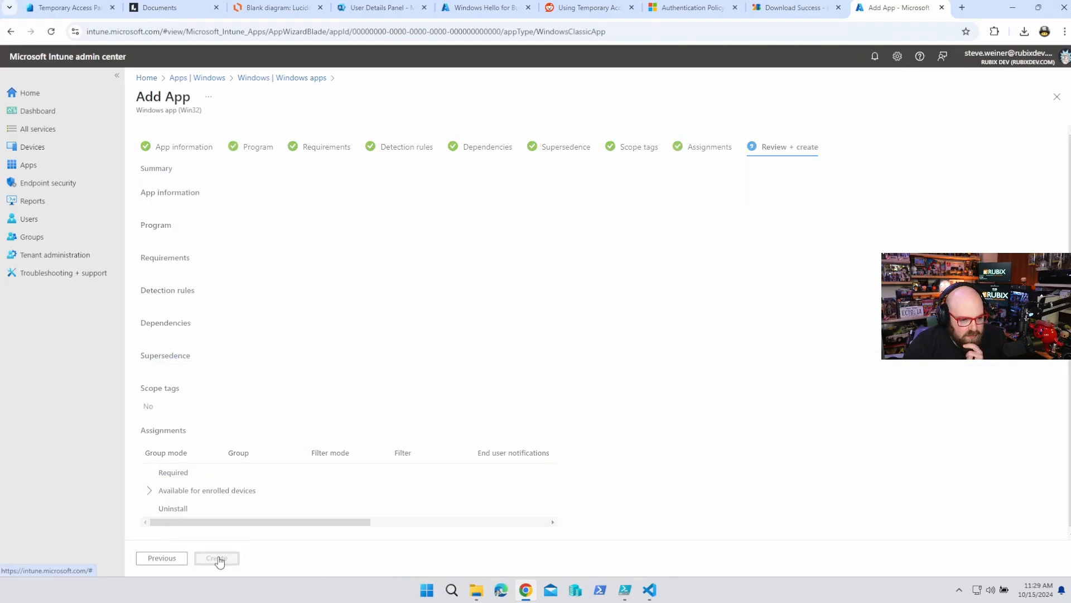
click(217, 558)
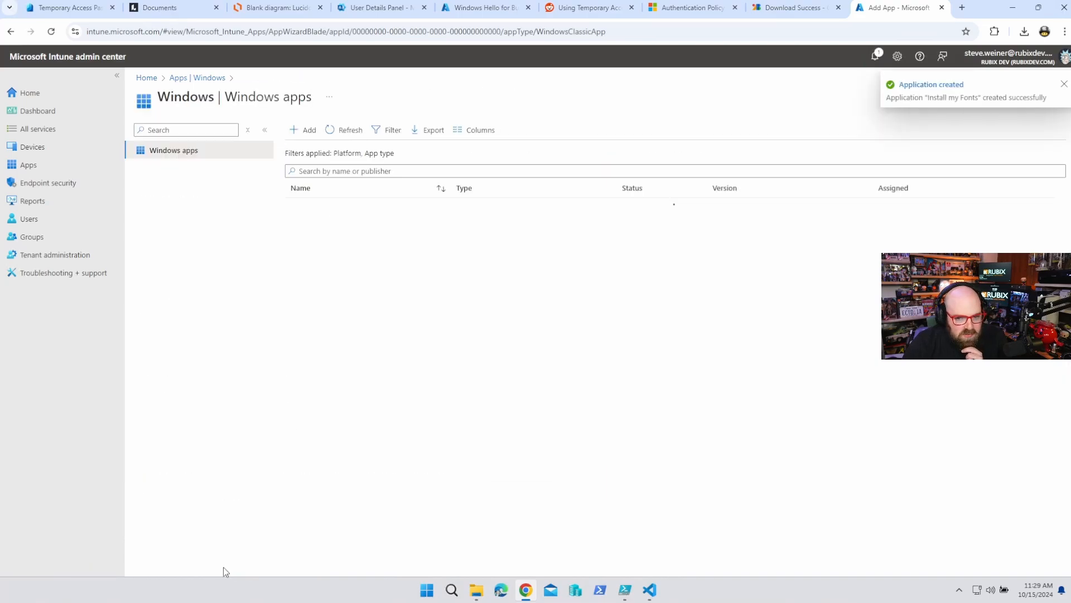